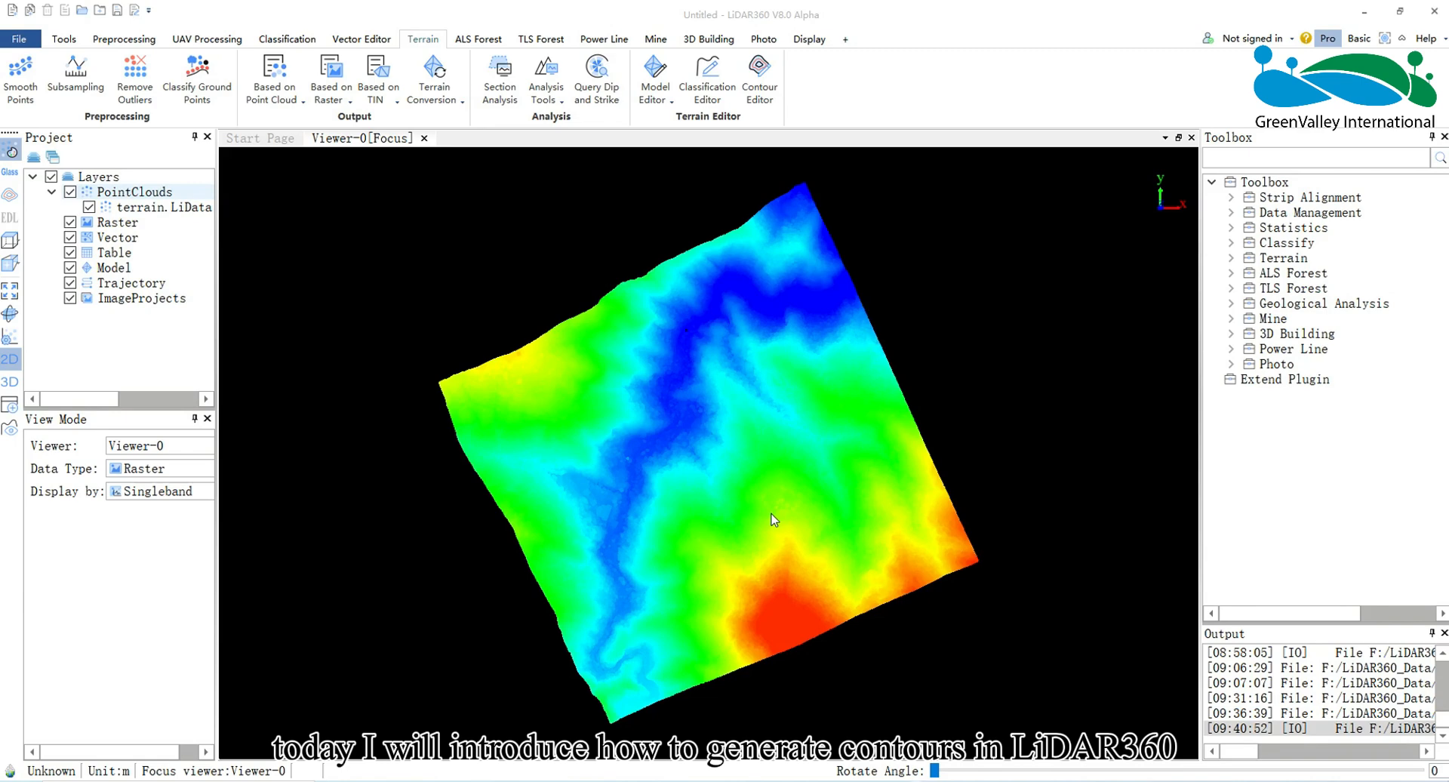
pyautogui.moveTo(531, 405)
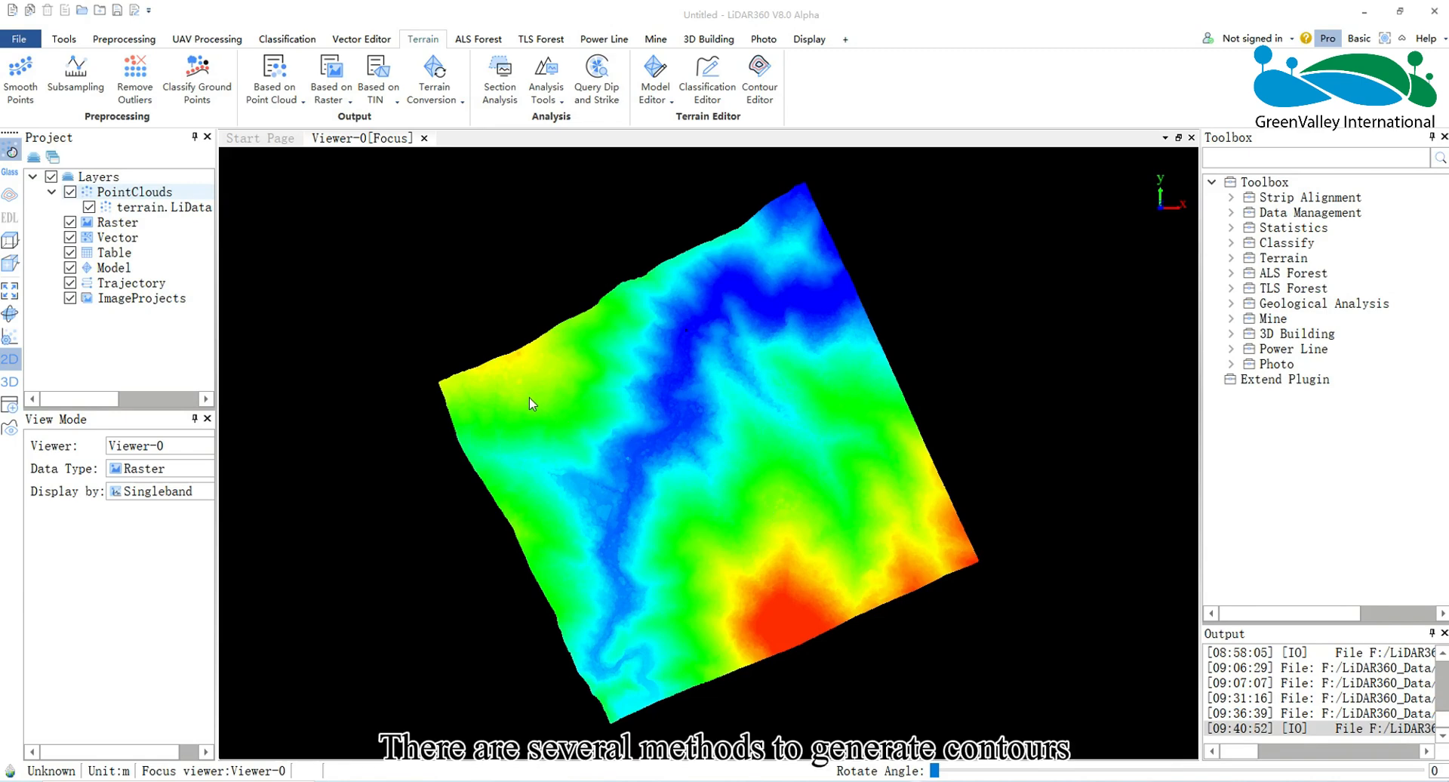
pyautogui.moveTo(492, 382)
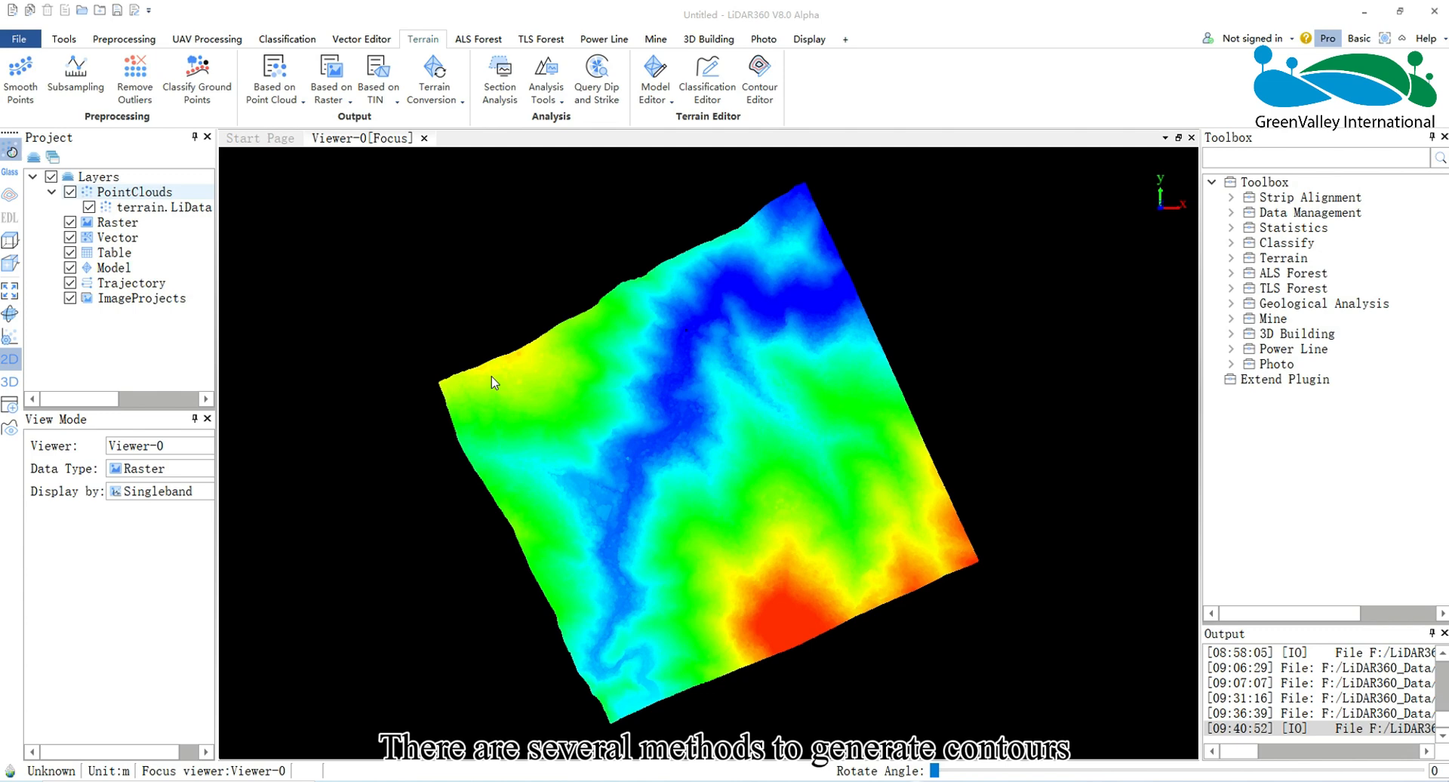
pyautogui.moveTo(470, 360)
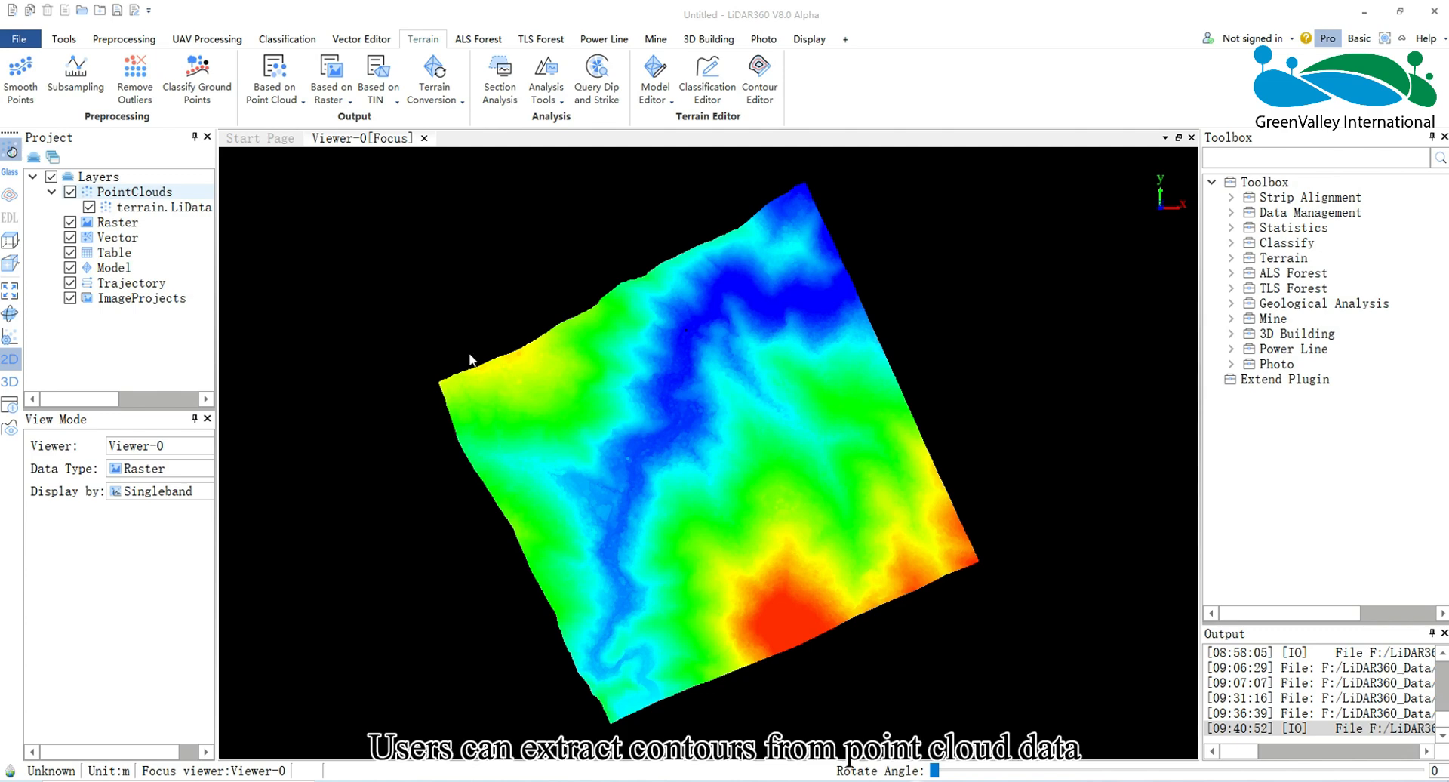
pyautogui.moveTo(277, 120)
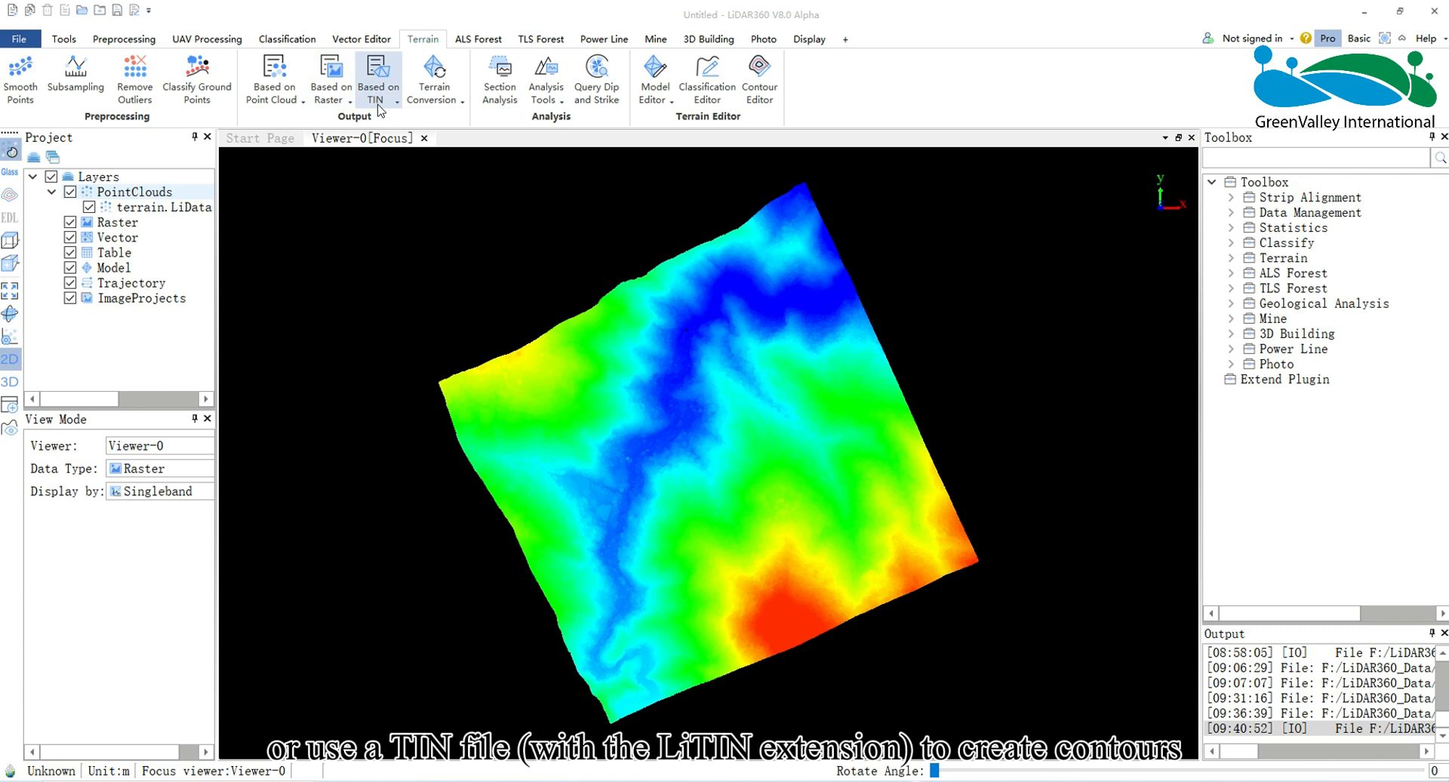
pyautogui.moveTo(376, 173)
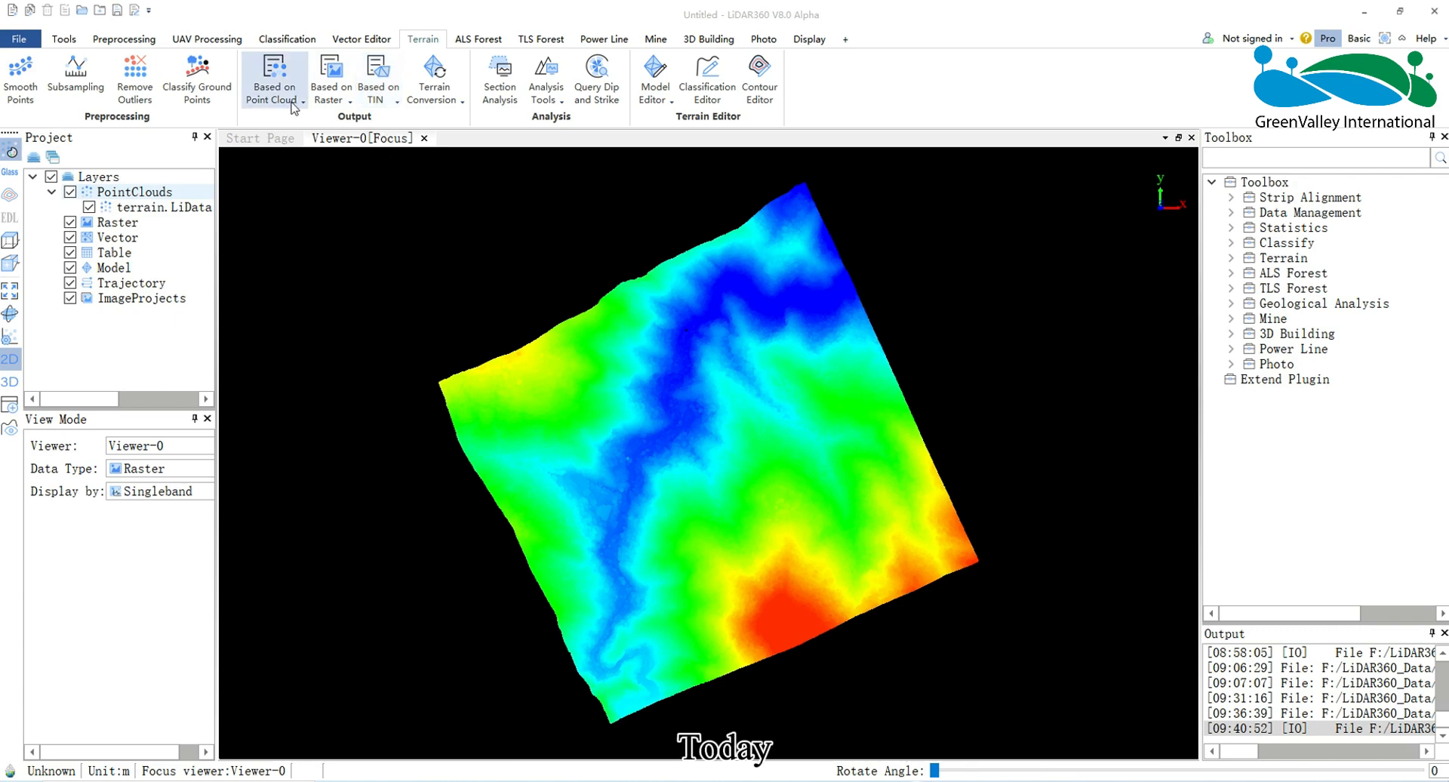
# Expand the Based on Point Cloud tool list on the Terrain tab
pyautogui.click(275, 78)
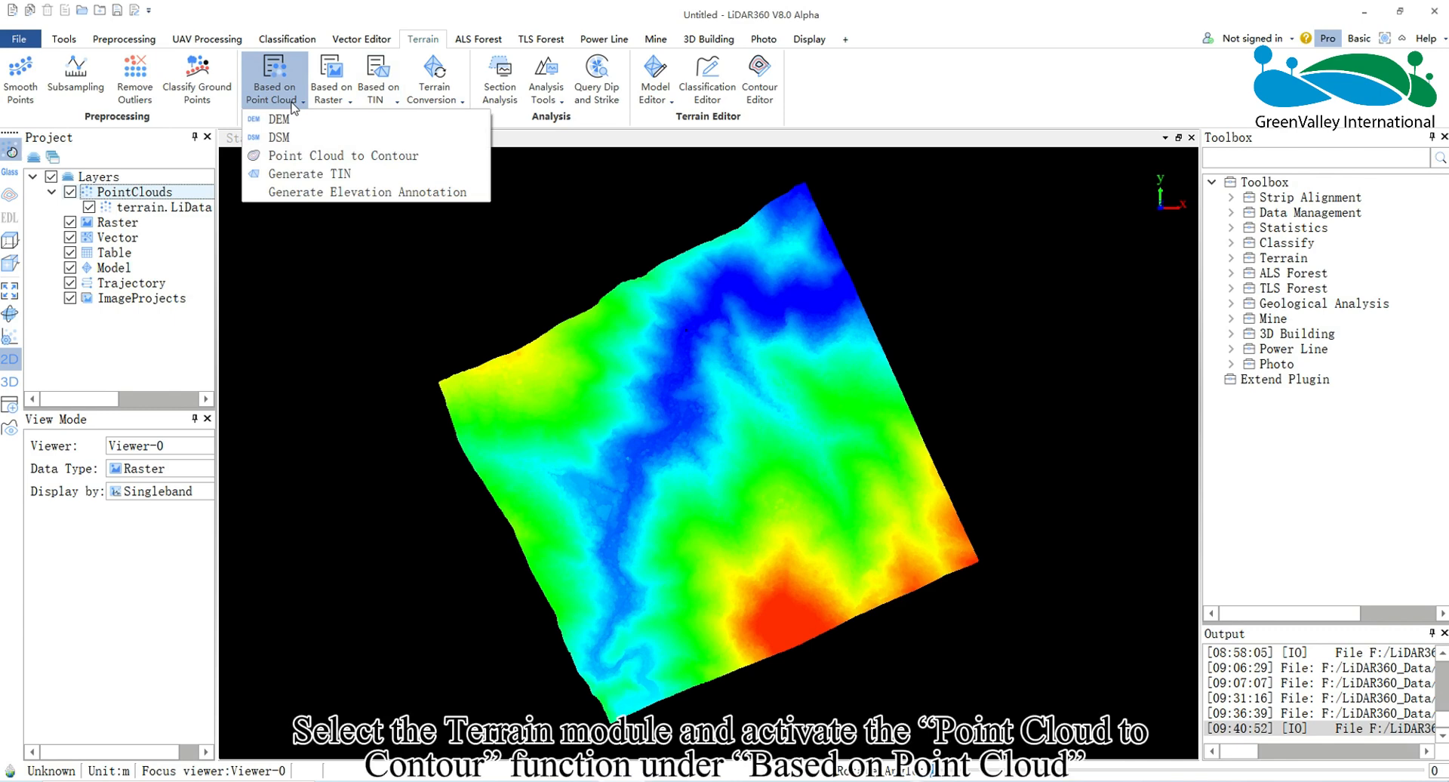
pyautogui.moveTo(277, 119)
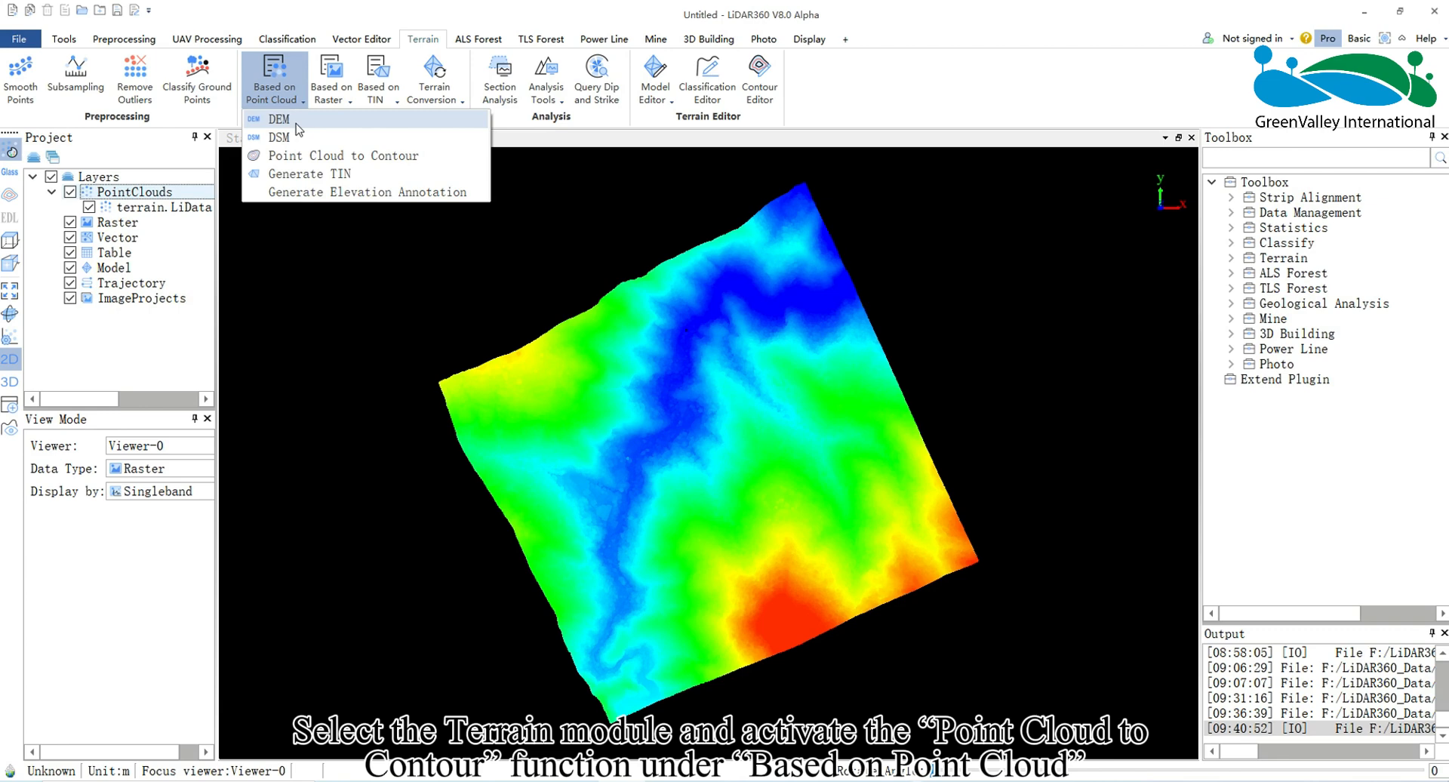
pyautogui.moveTo(343, 156)
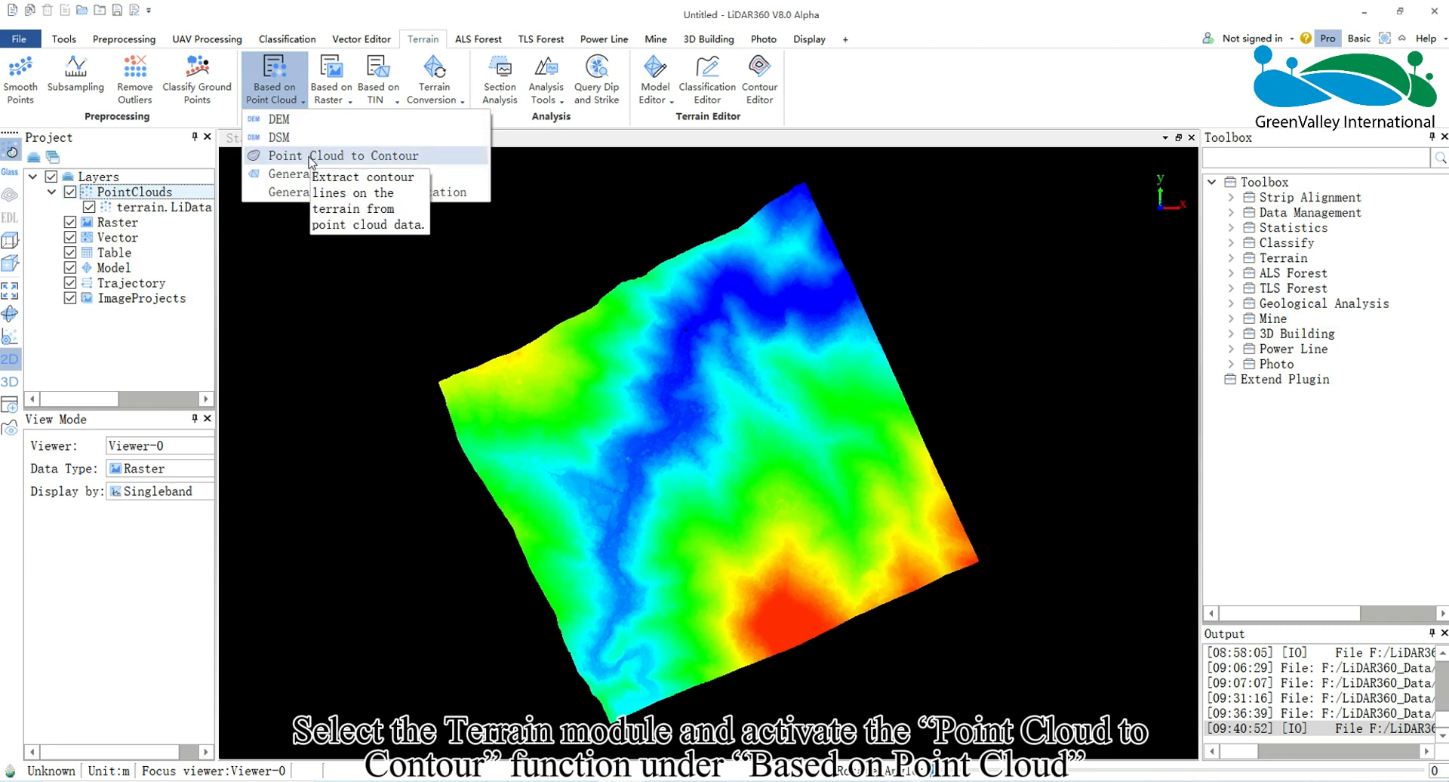
# Bring up the Point Cloud to Contour dialog for terrain.LiData, ground class 2, scale 1:10000
pyautogui.click(337, 155)
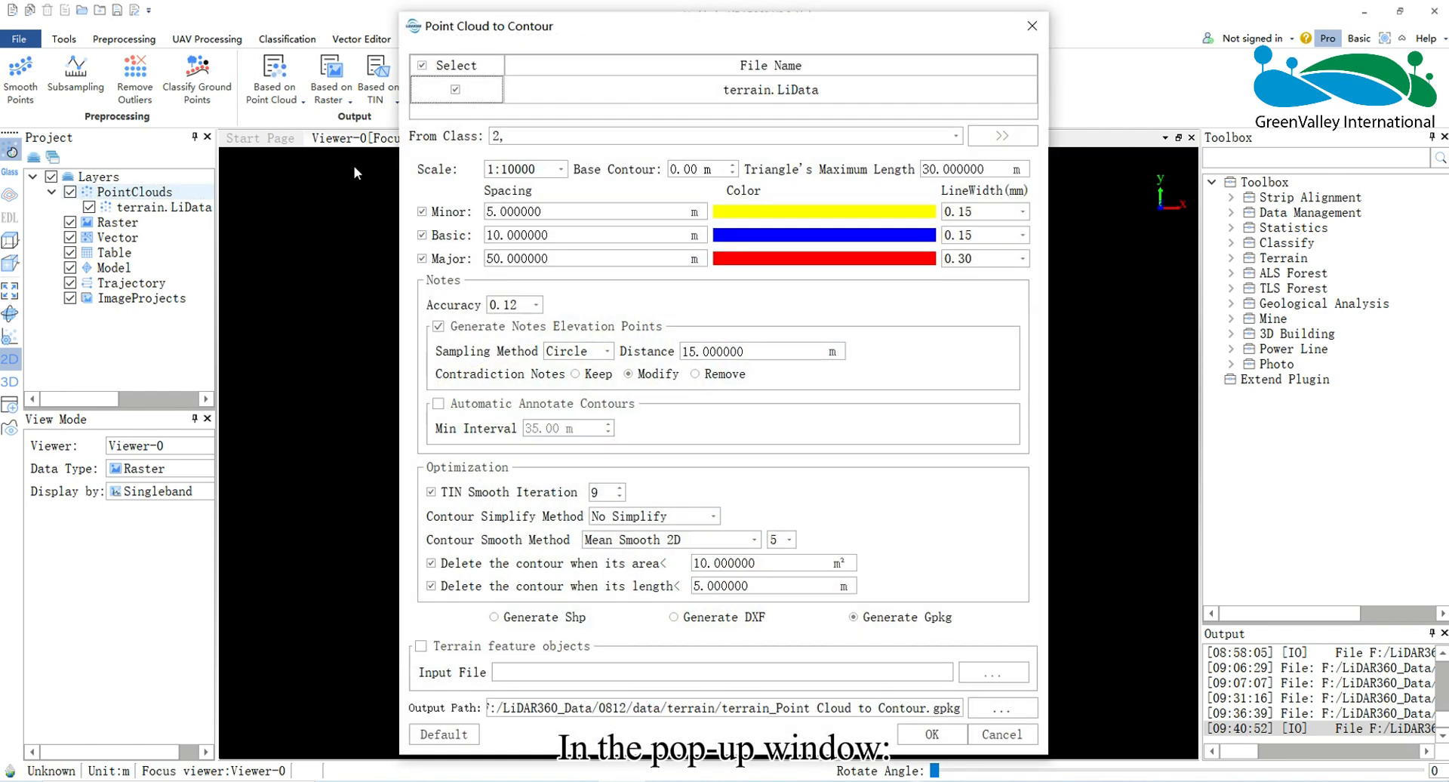
pyautogui.moveTo(557, 49)
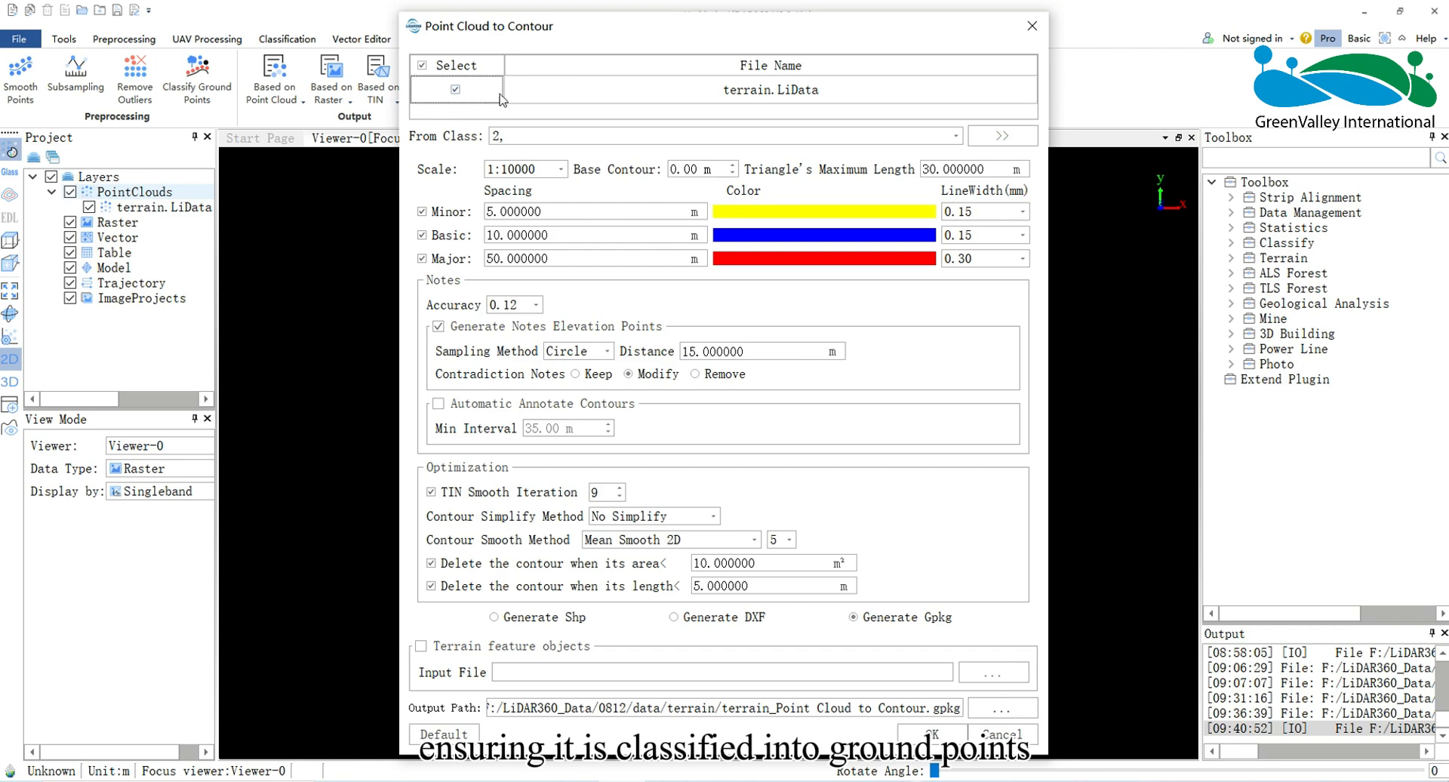
pyautogui.moveTo(489, 151)
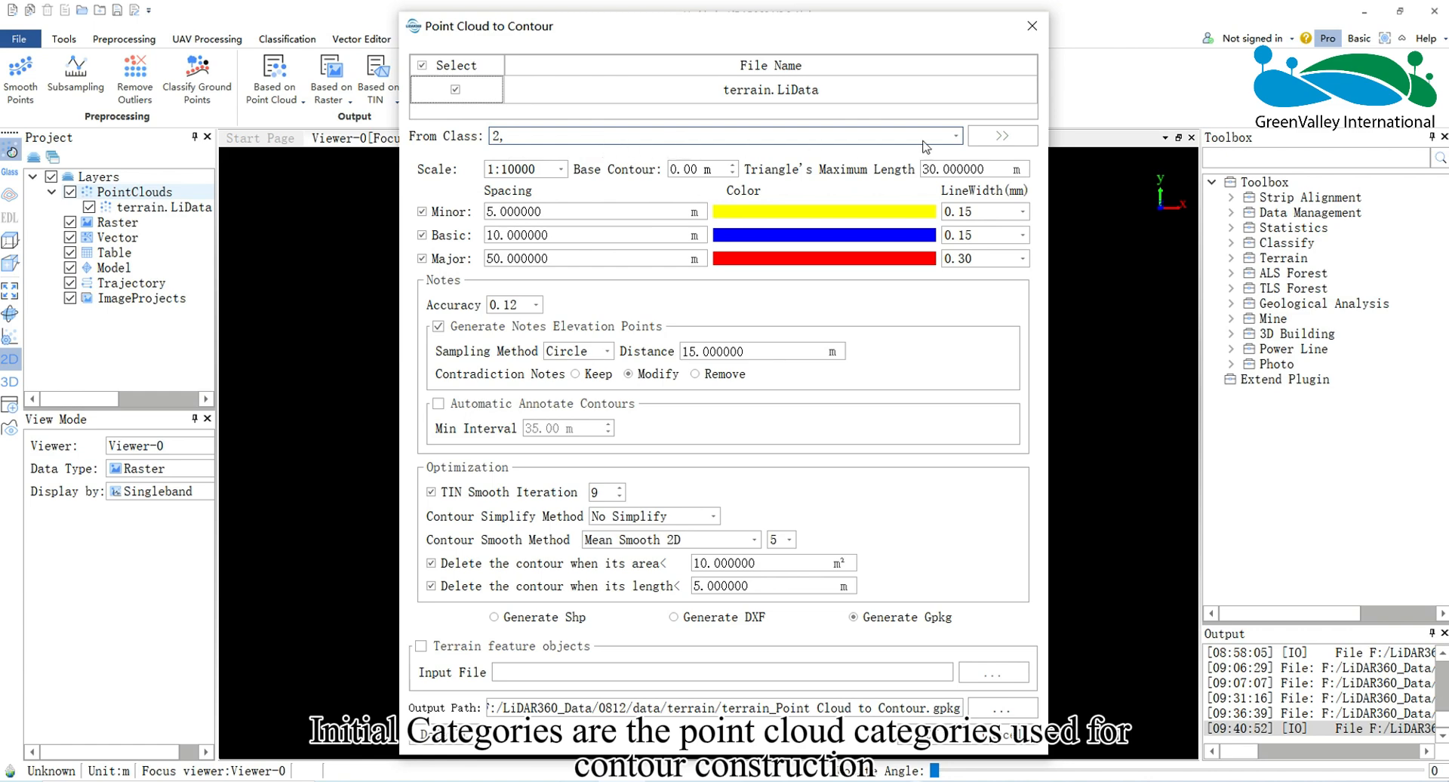
pyautogui.click(954, 136)
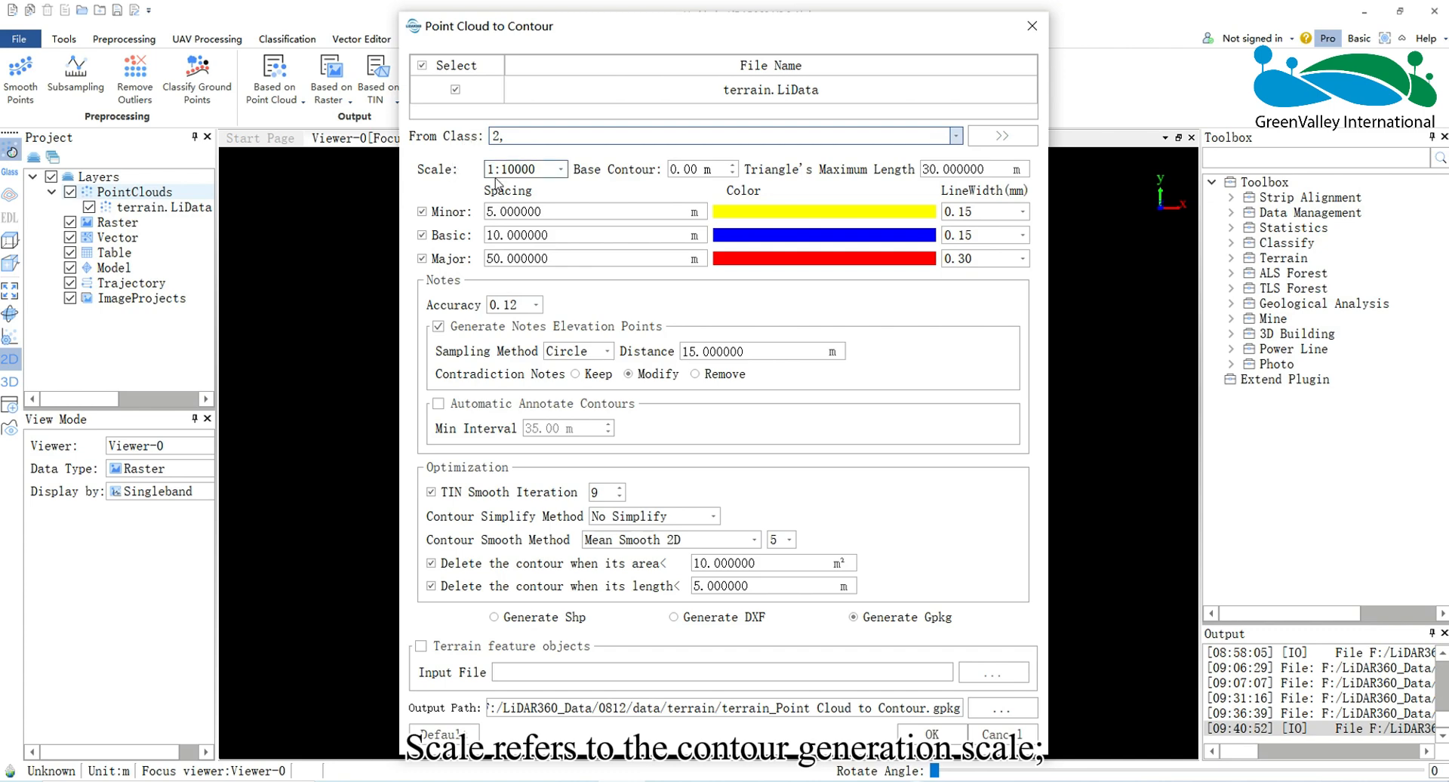
pyautogui.moveTo(530, 187)
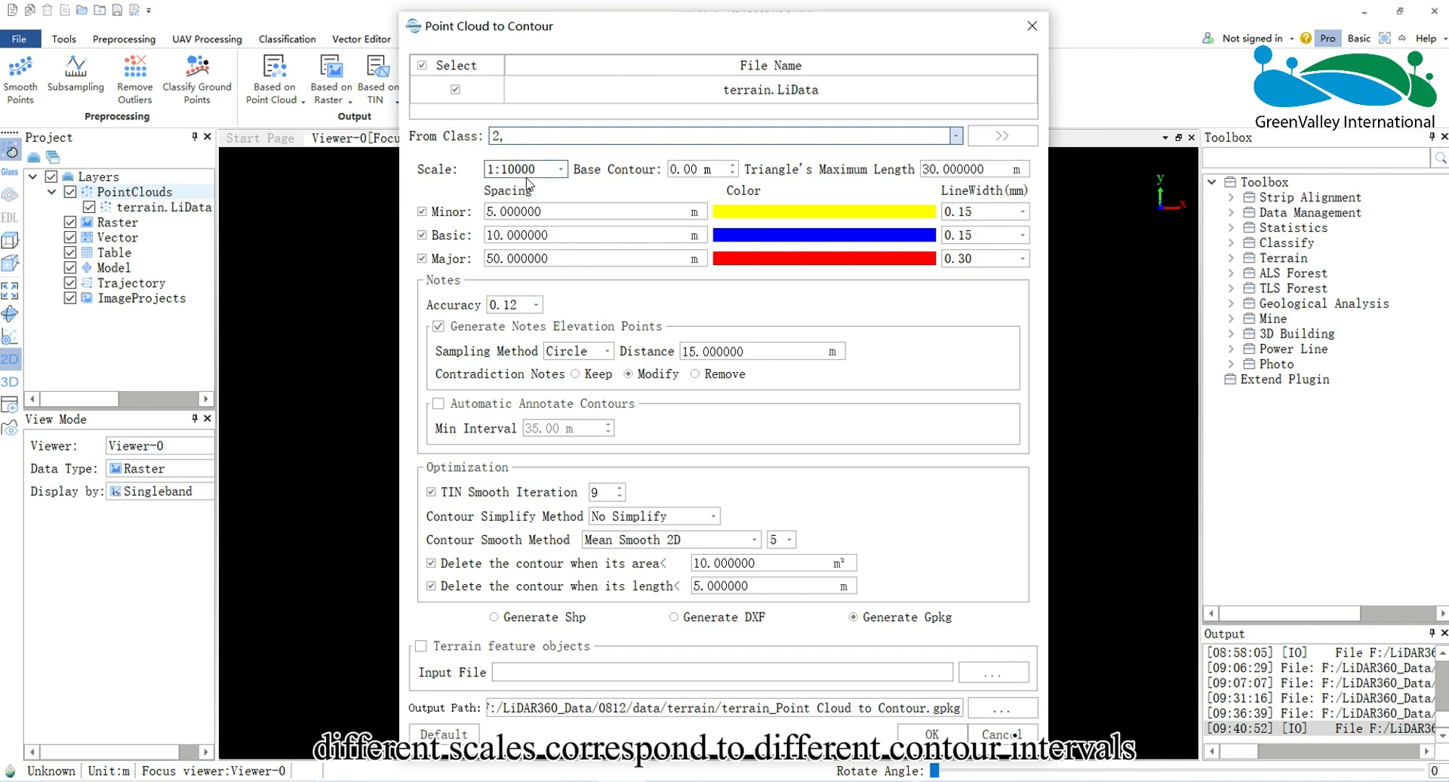
pyautogui.moveTo(526, 167)
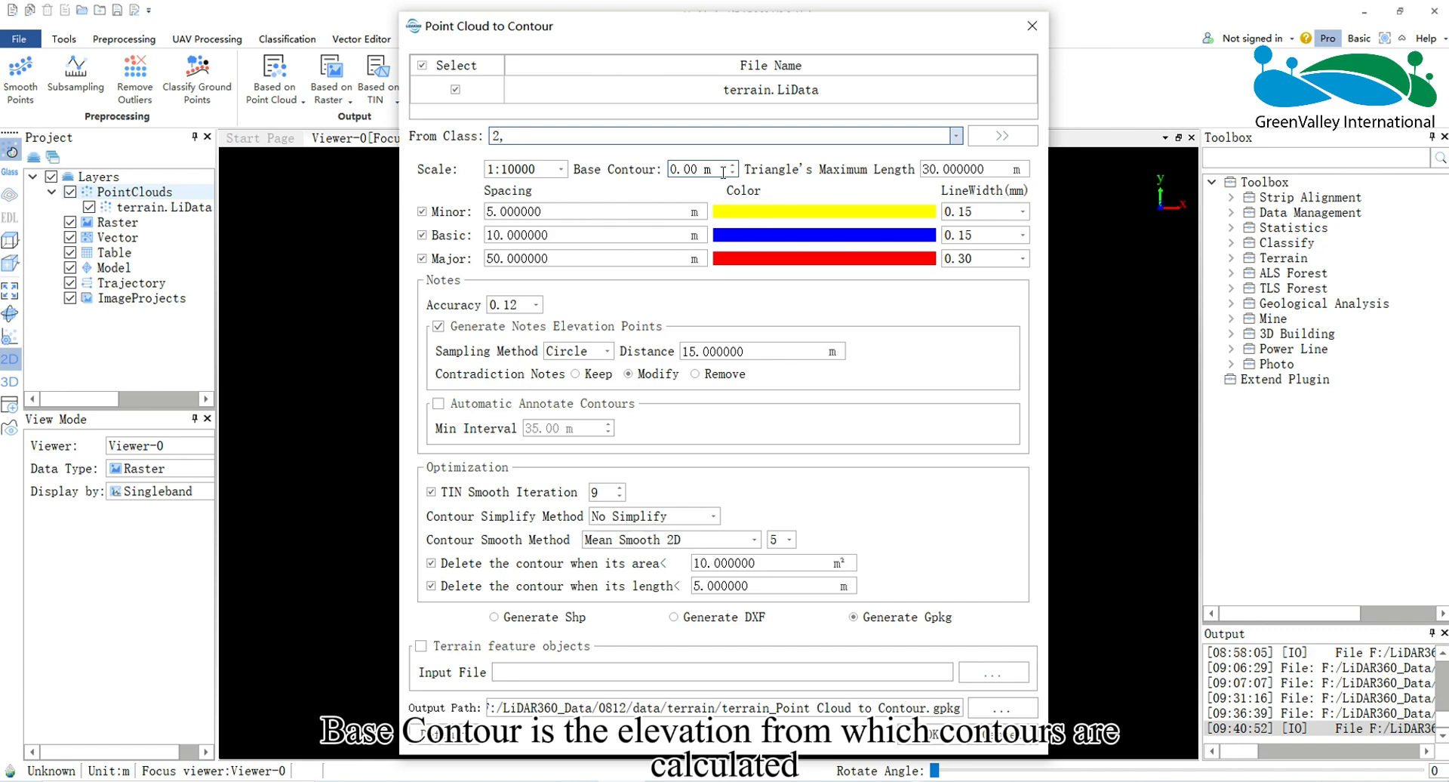
pyautogui.moveTo(783, 181)
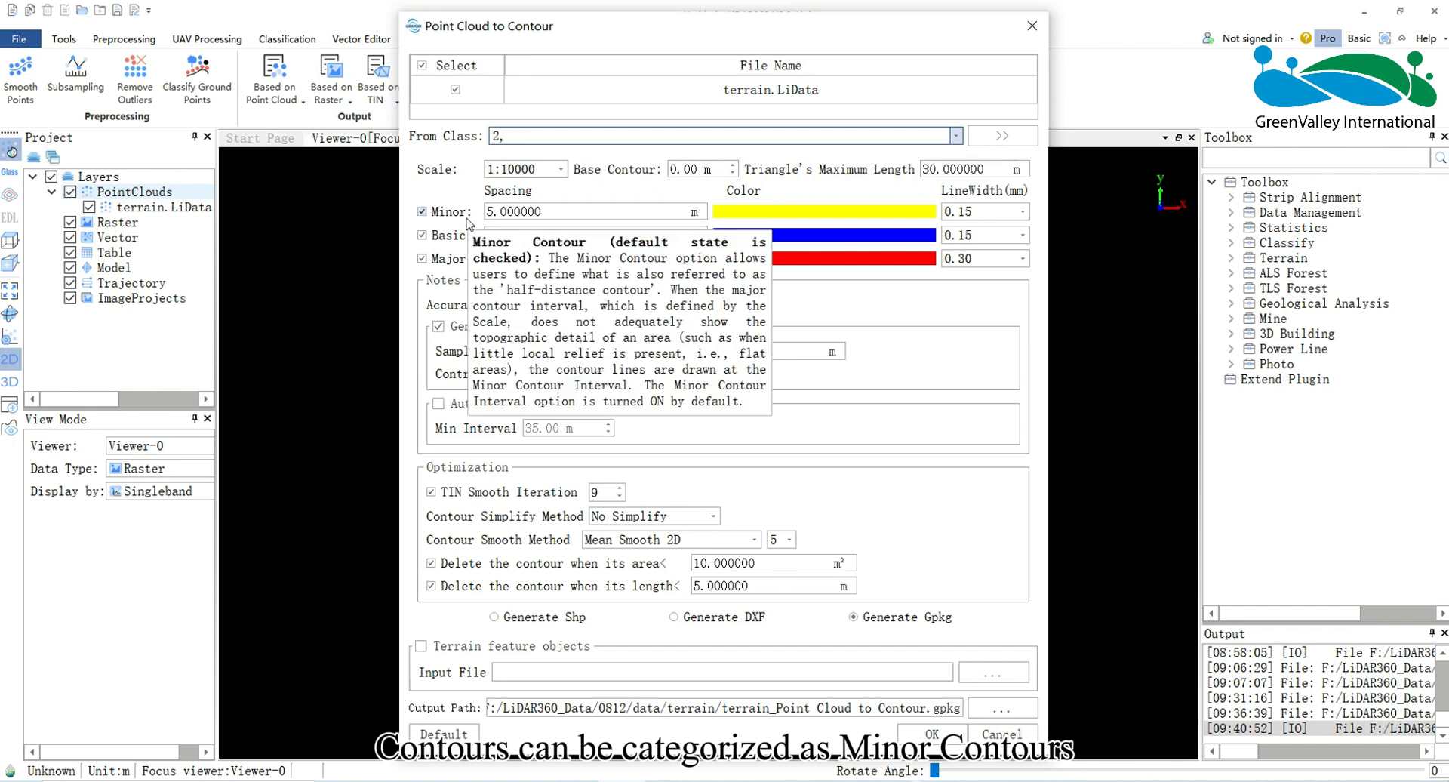
pyautogui.moveTo(469, 238)
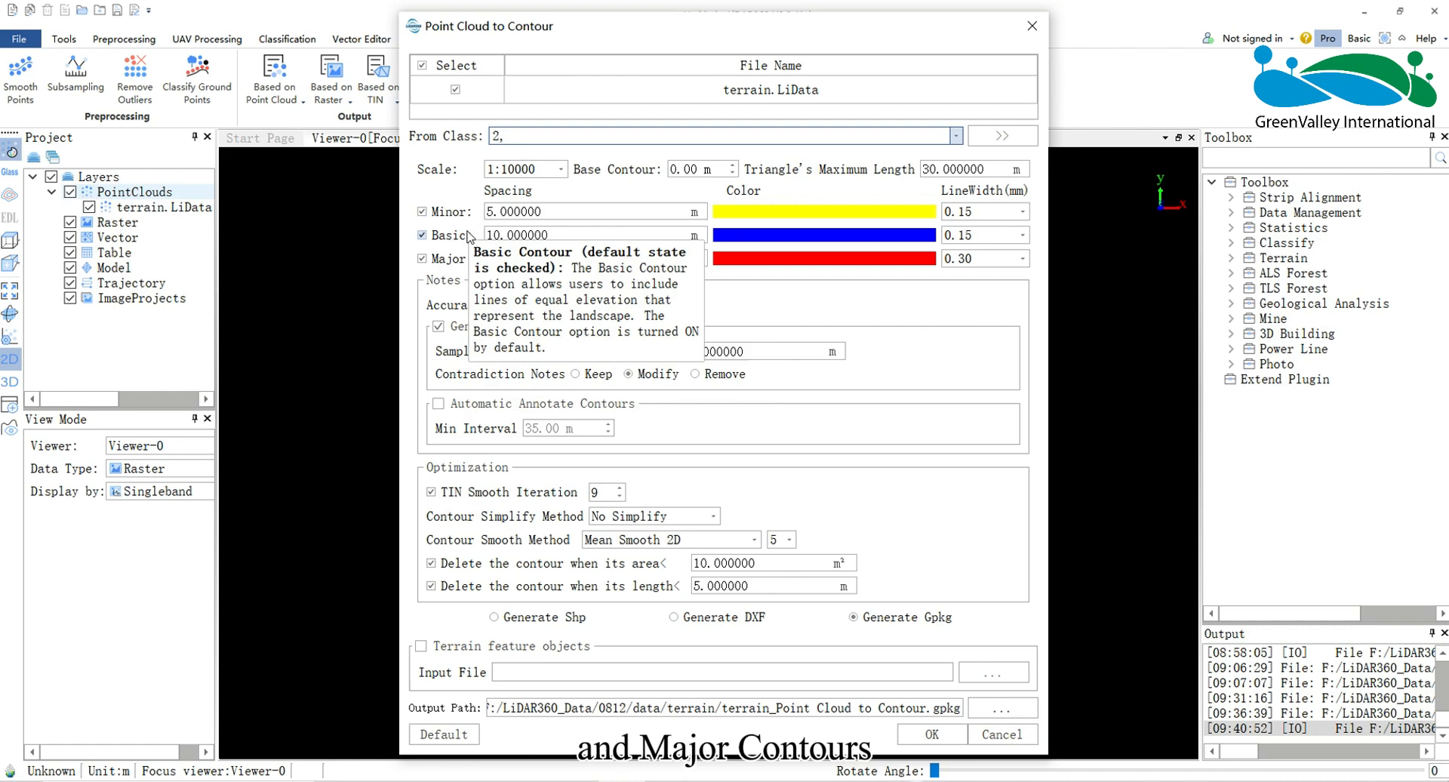
pyautogui.moveTo(467, 268)
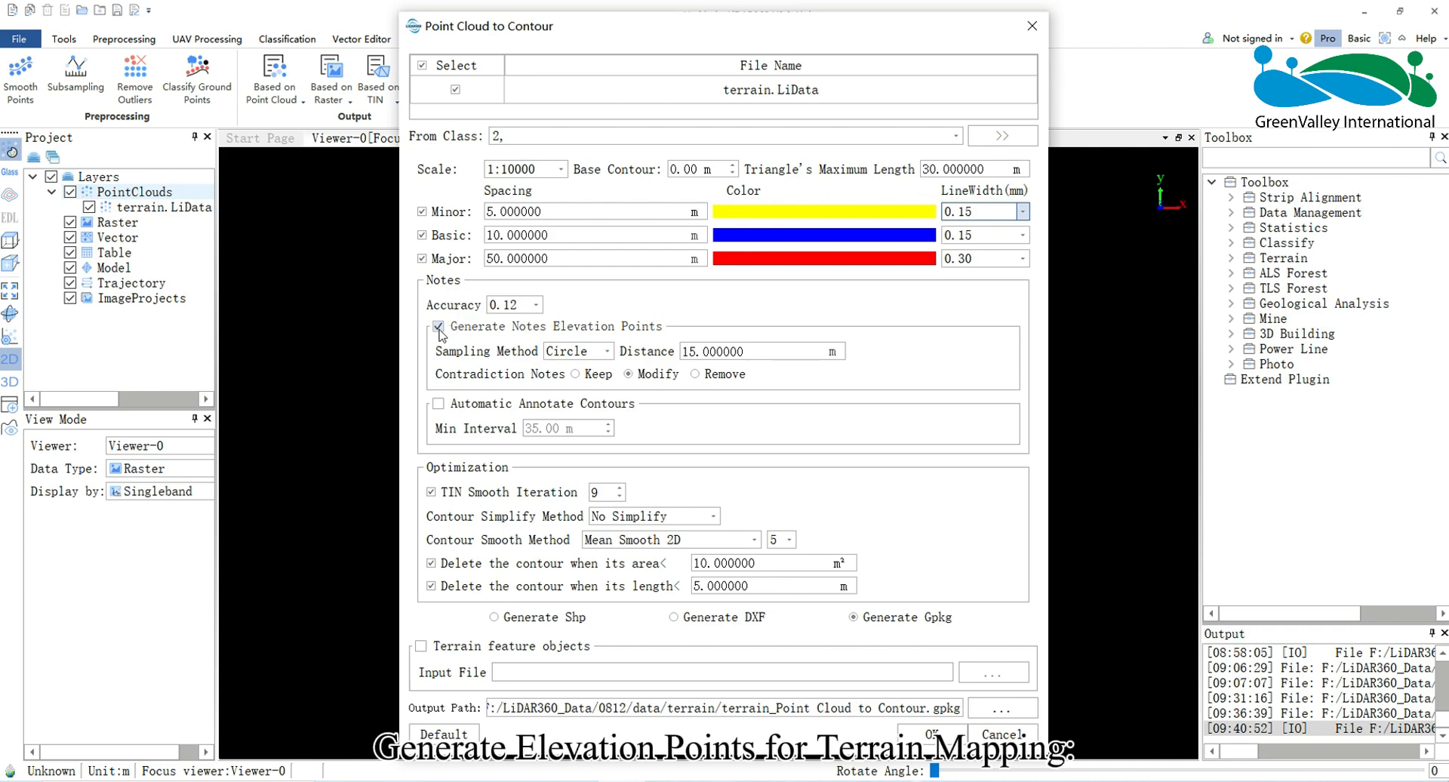
pyautogui.moveTo(438, 328)
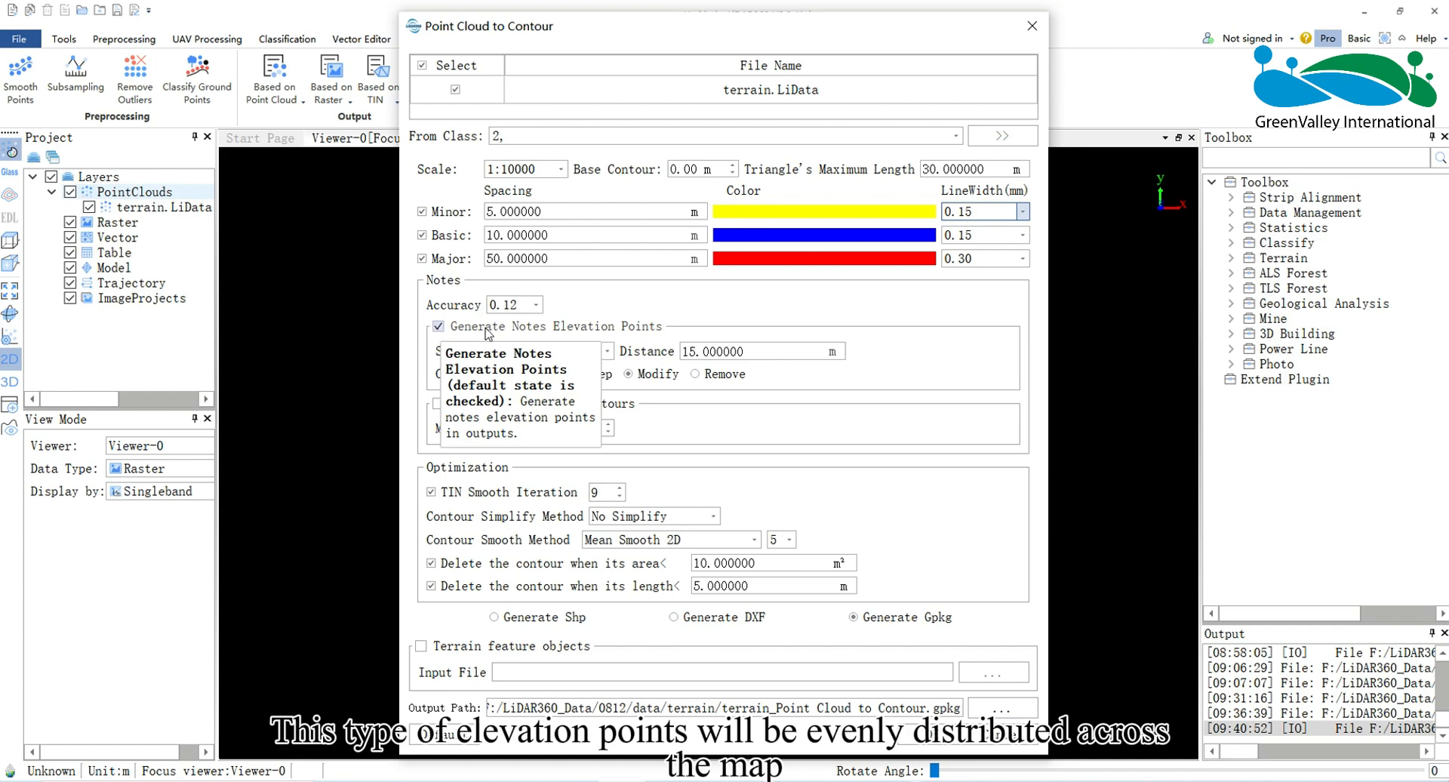
pyautogui.moveTo(511, 332)
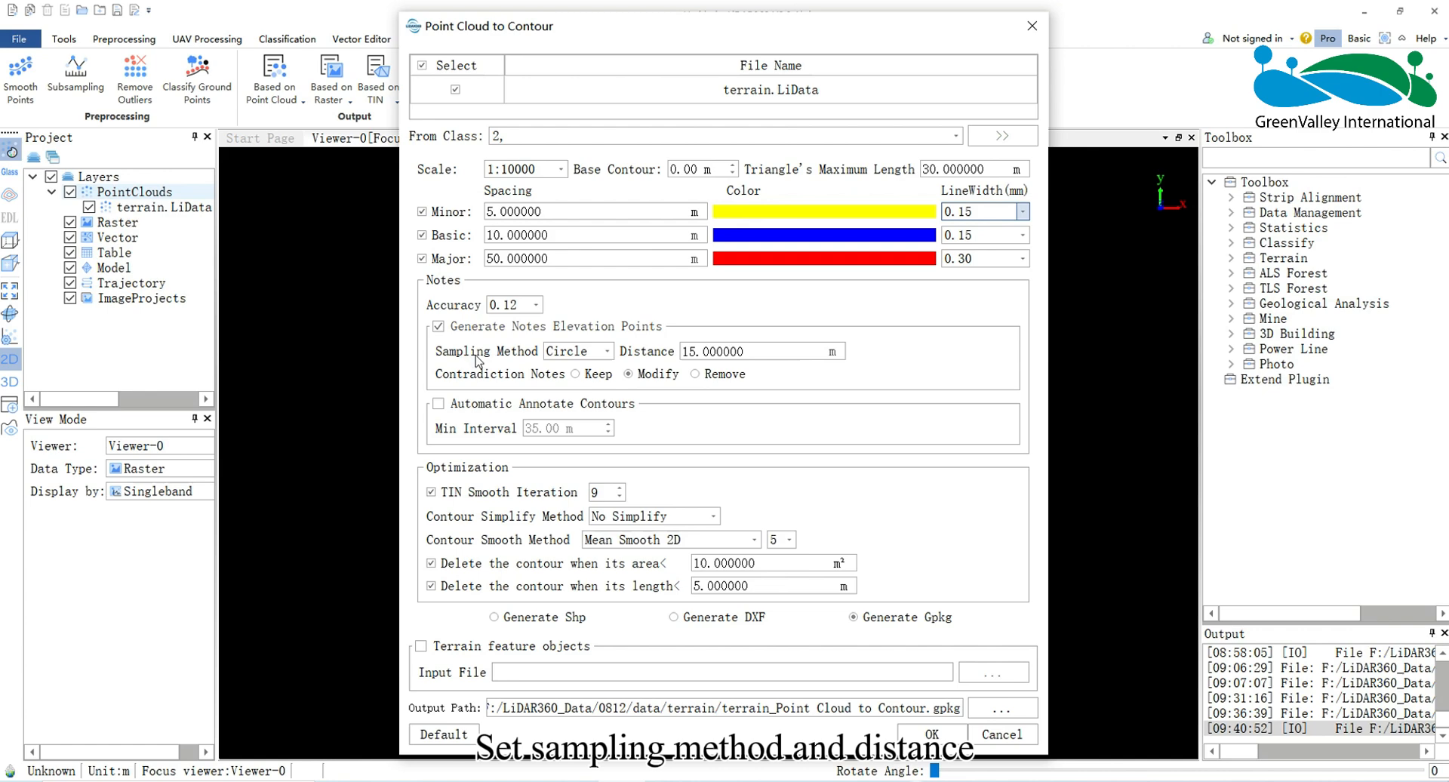
pyautogui.moveTo(601, 359)
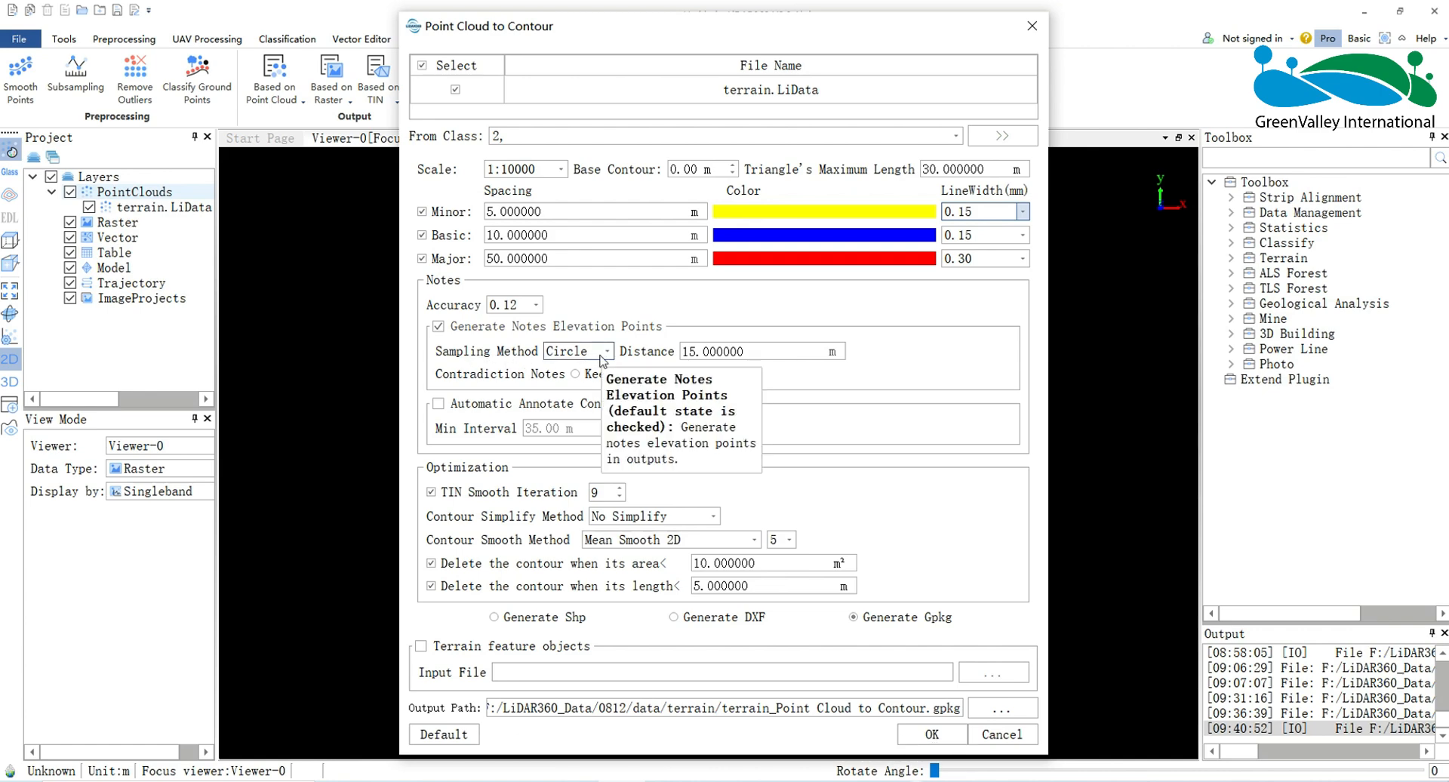
pyautogui.moveTo(541, 377)
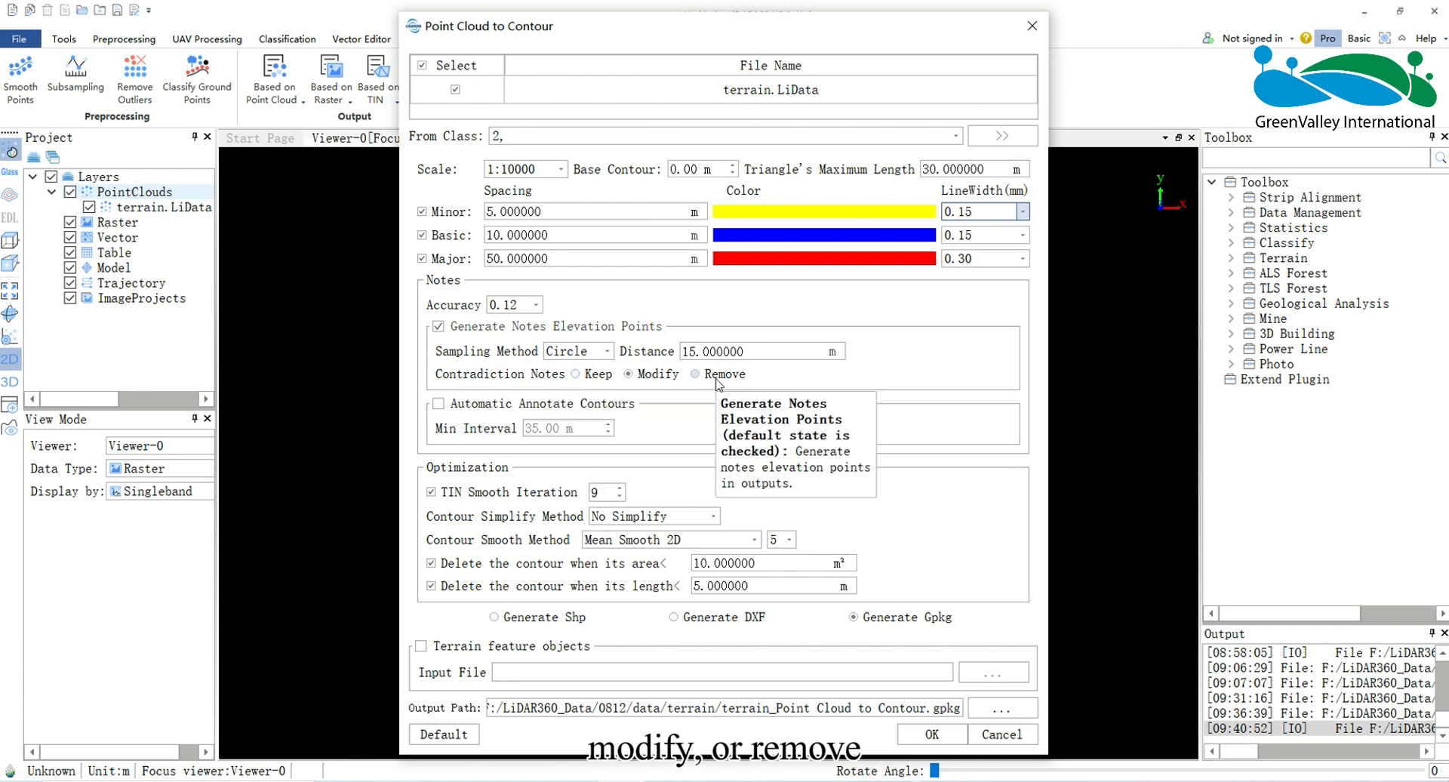
pyautogui.moveTo(542, 405)
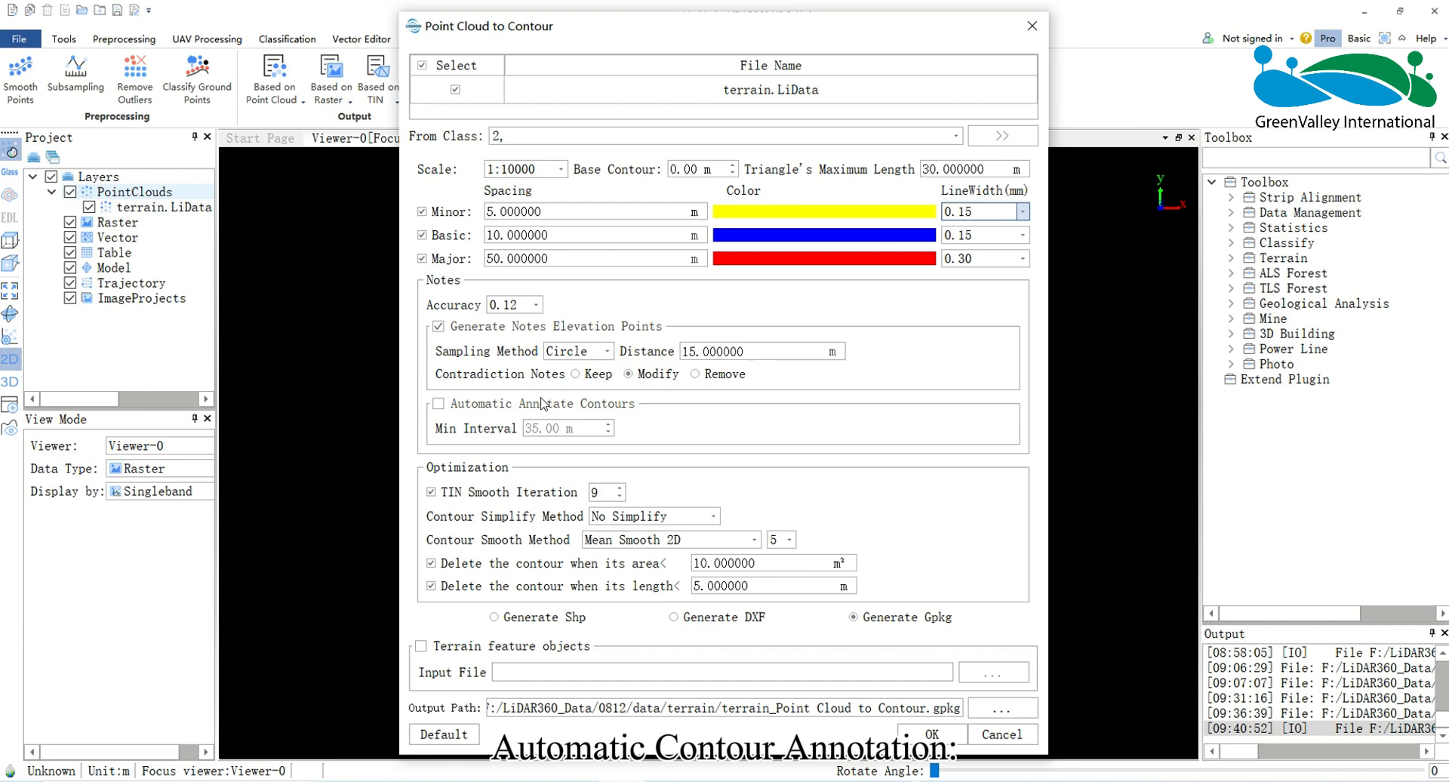
# Enable Automatic Annotate Contours with a 35 m minimum label interval
pyautogui.click(438, 404)
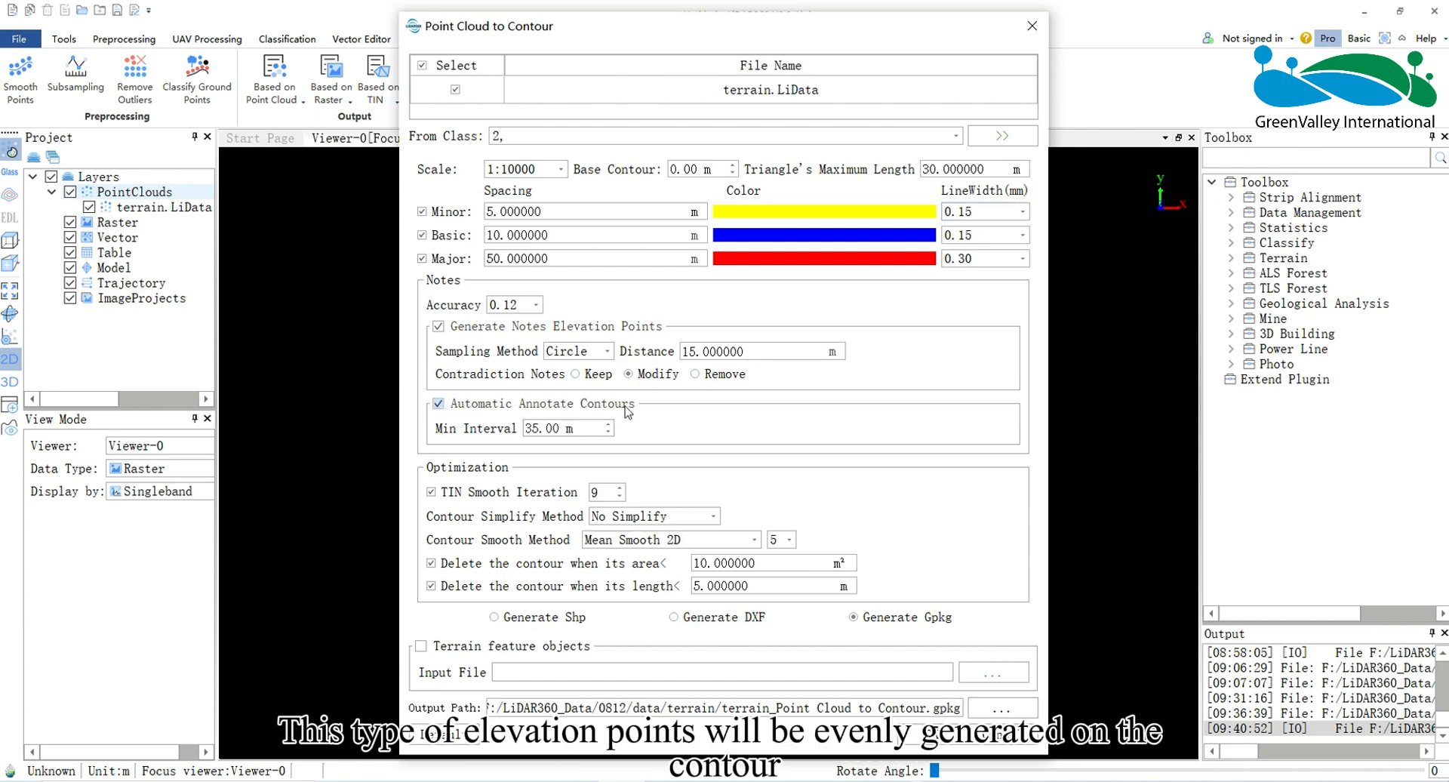
pyautogui.moveTo(480, 446)
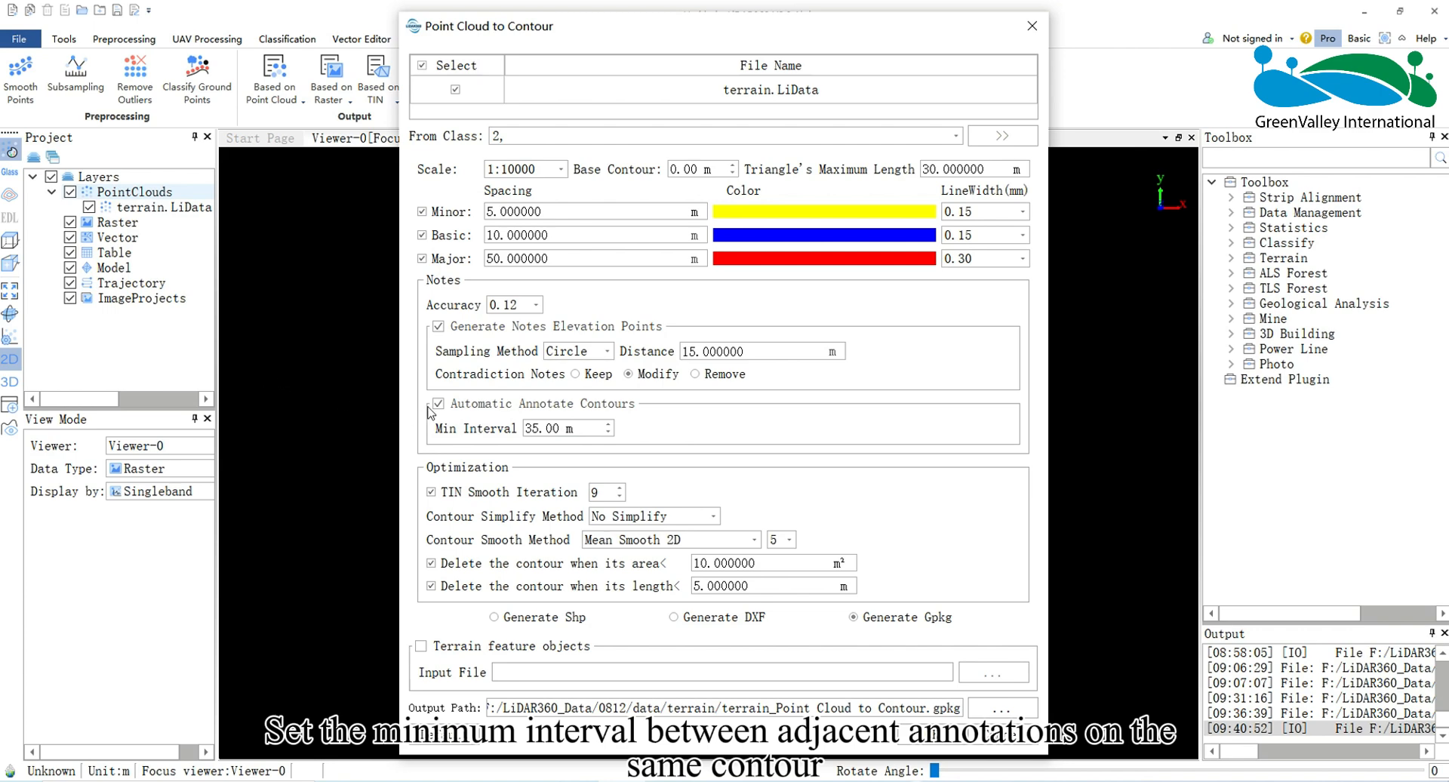
# Disable automatic annotation again and review the smoothing methods, keeping Mean Smooth 2D
pyautogui.click(437, 404)
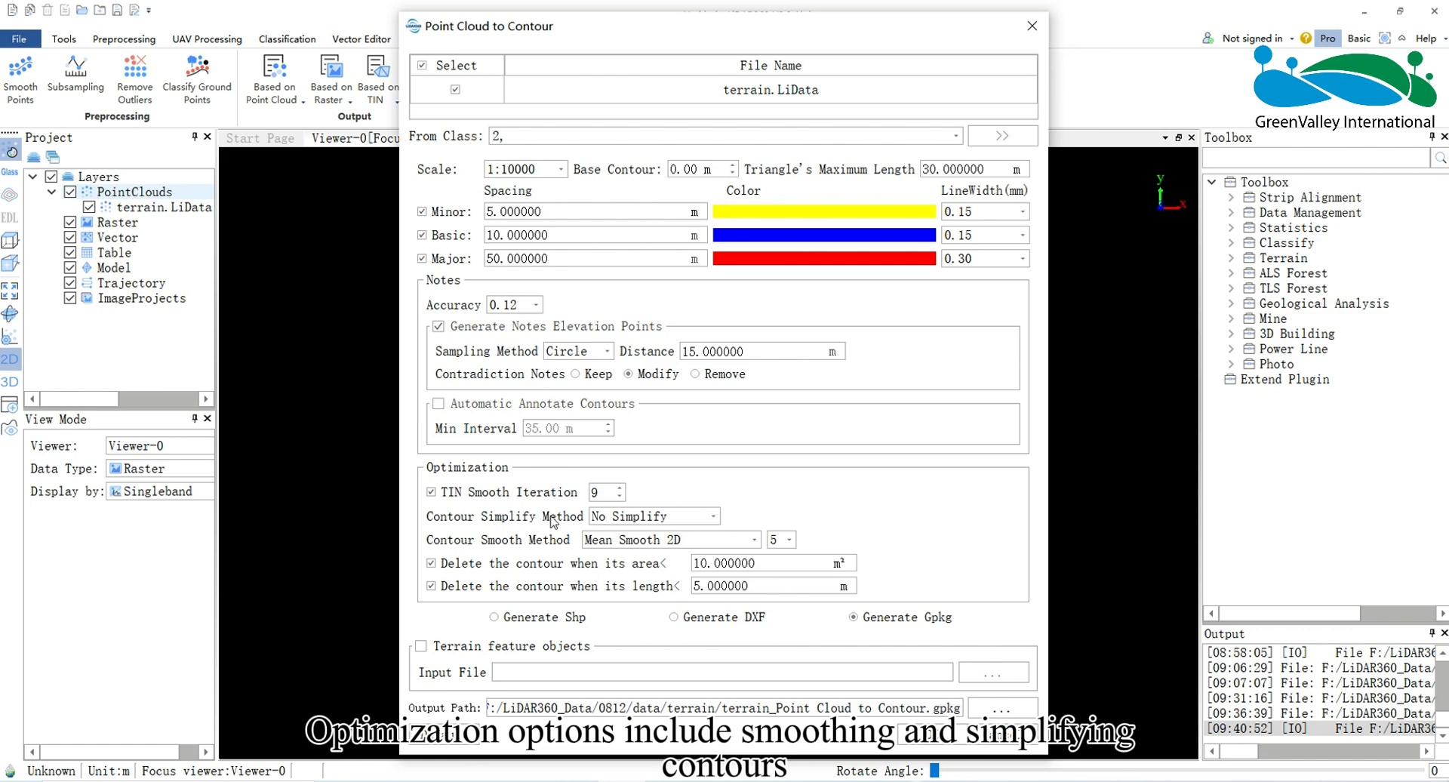
pyautogui.moveTo(580, 545)
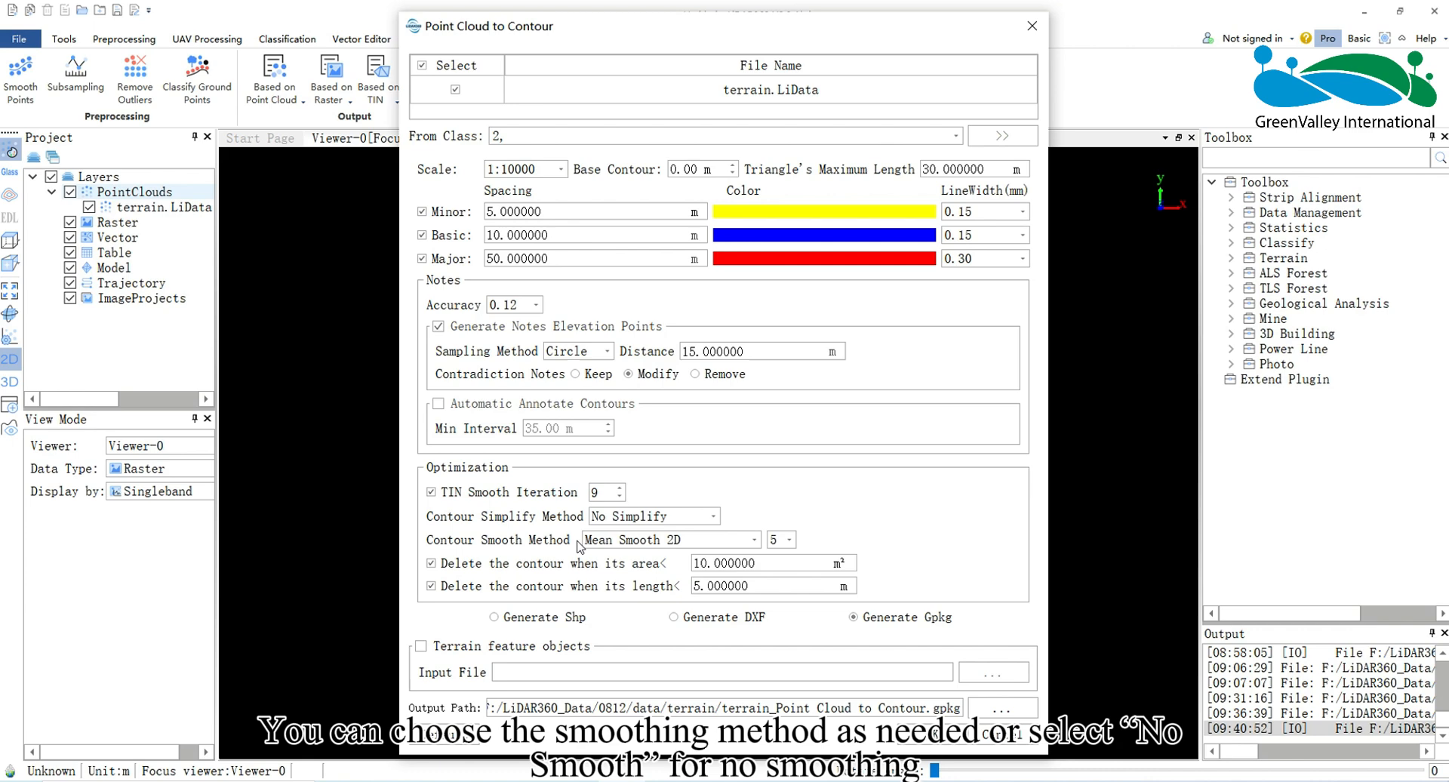
pyautogui.click(753, 539)
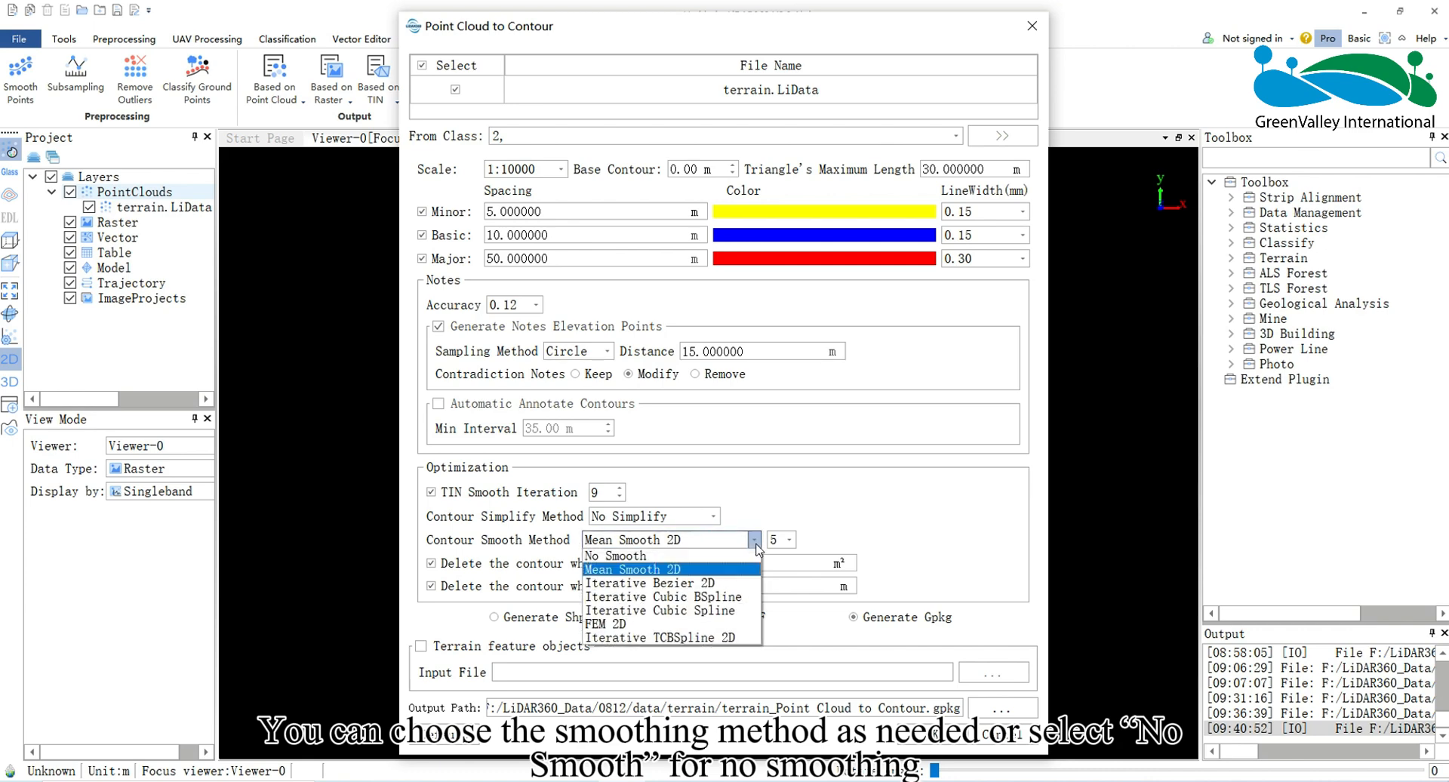
pyautogui.moveTo(664, 610)
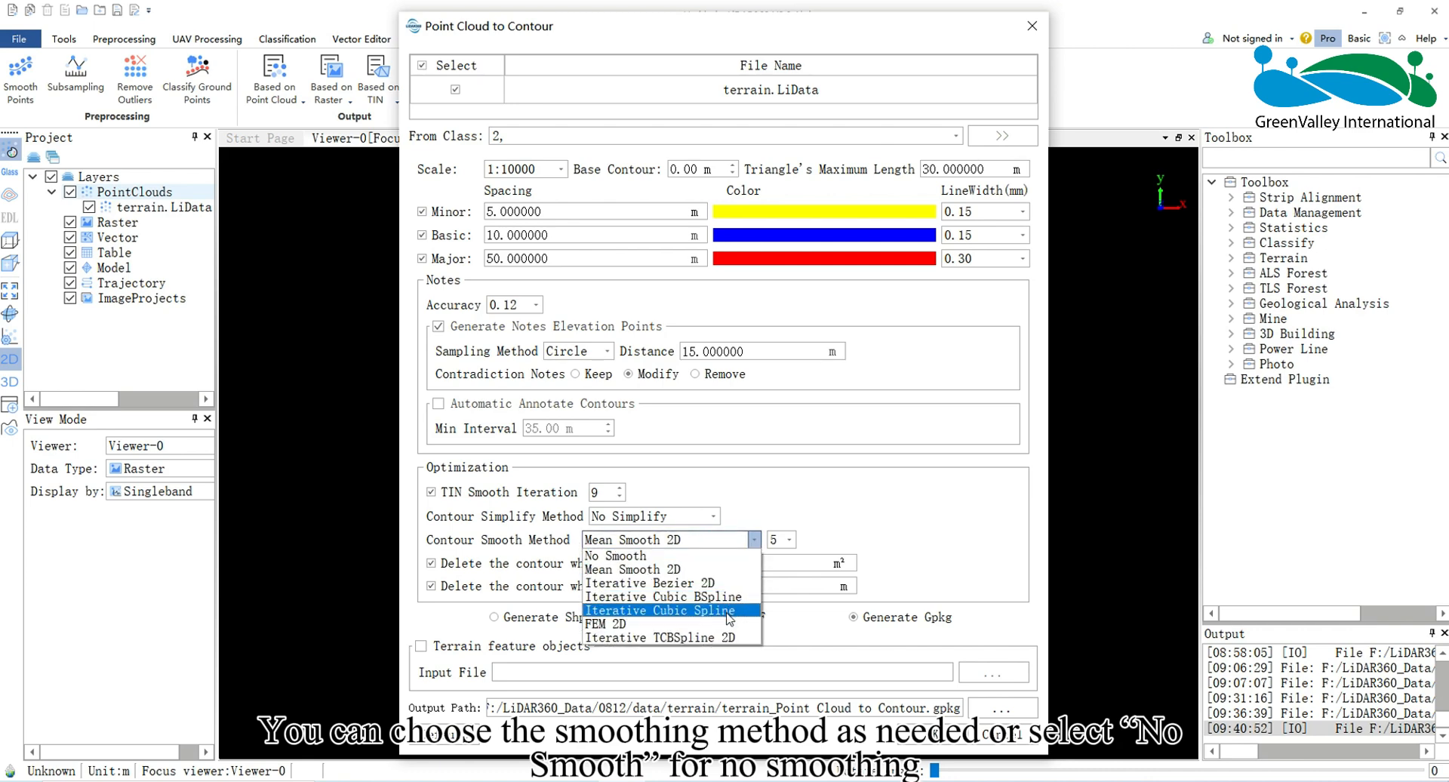
pyautogui.moveTo(680, 583)
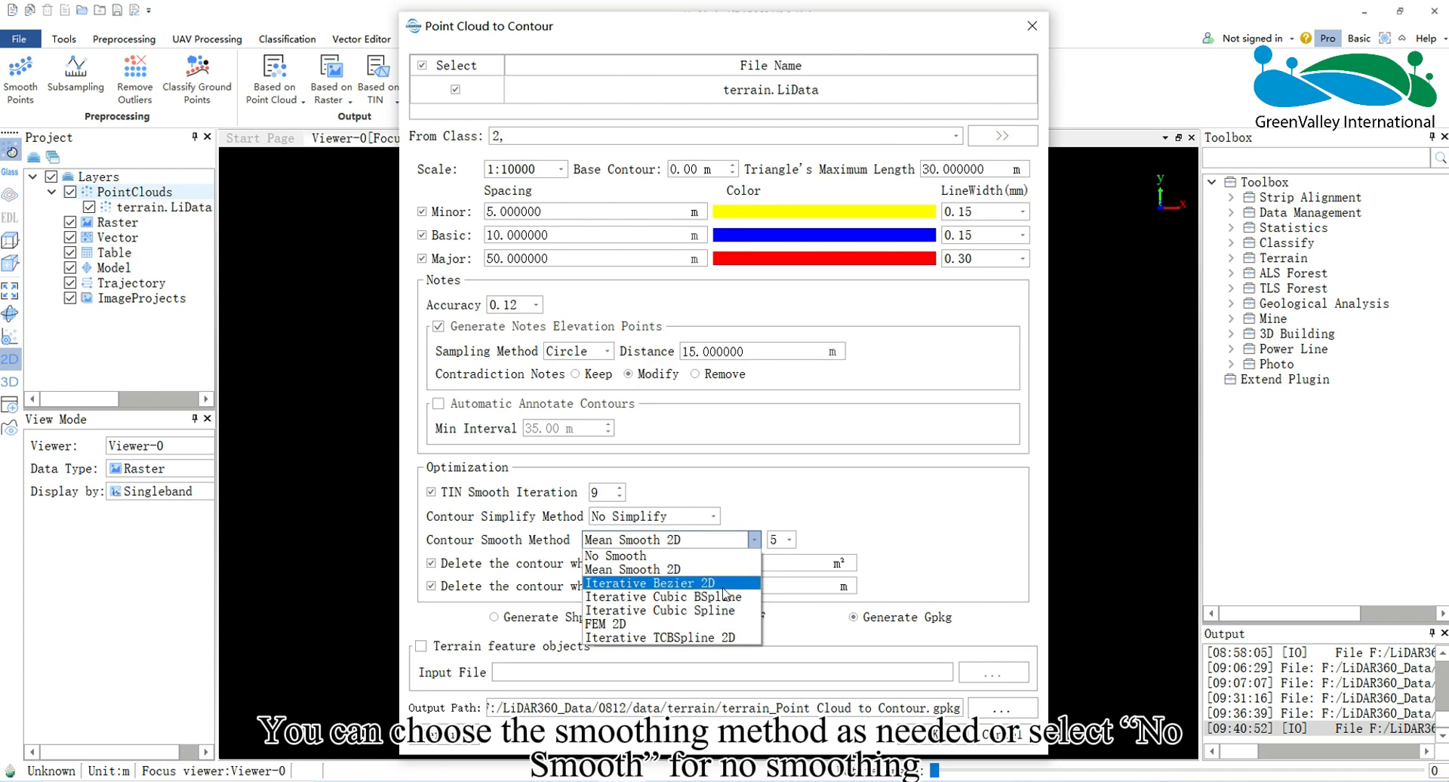
pyautogui.moveTo(633, 570)
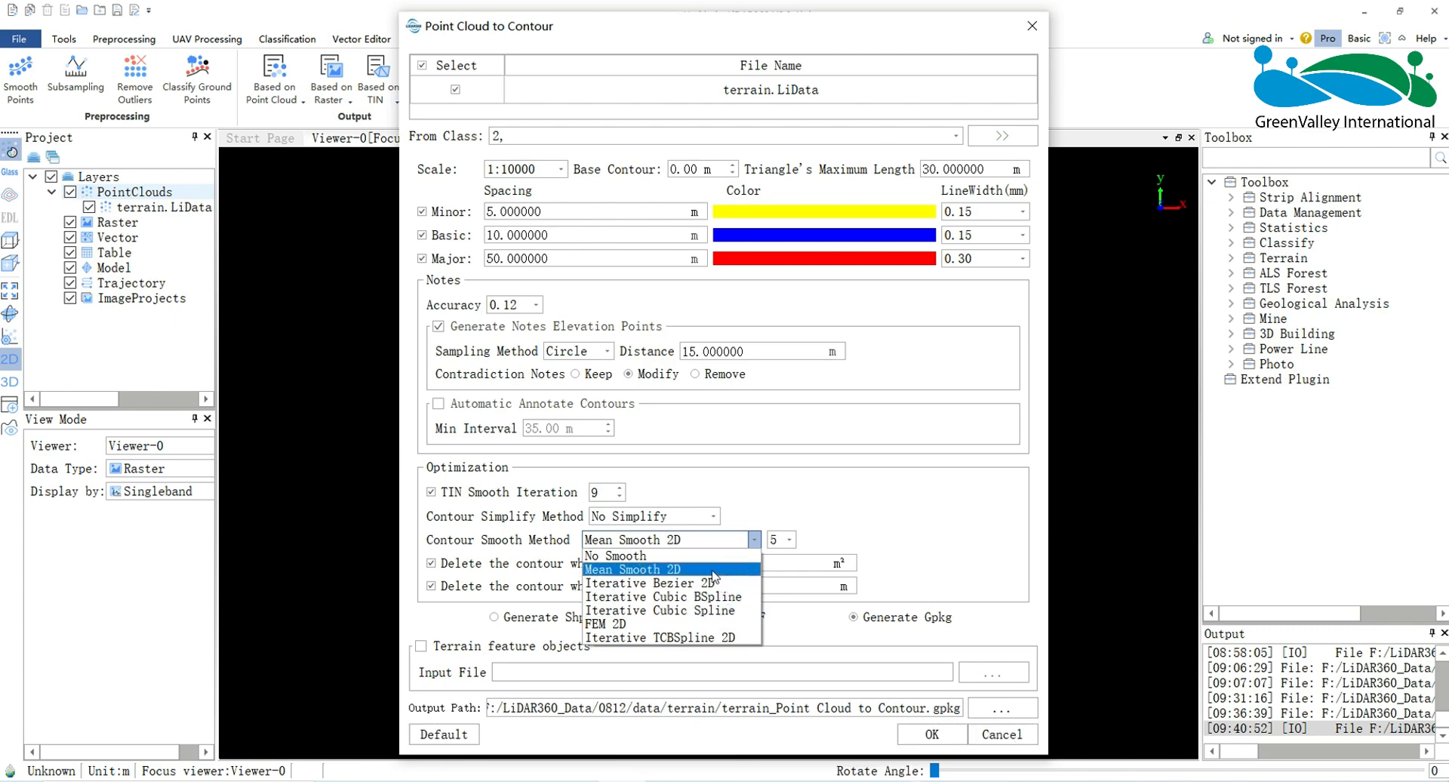
pyautogui.moveTo(615, 555)
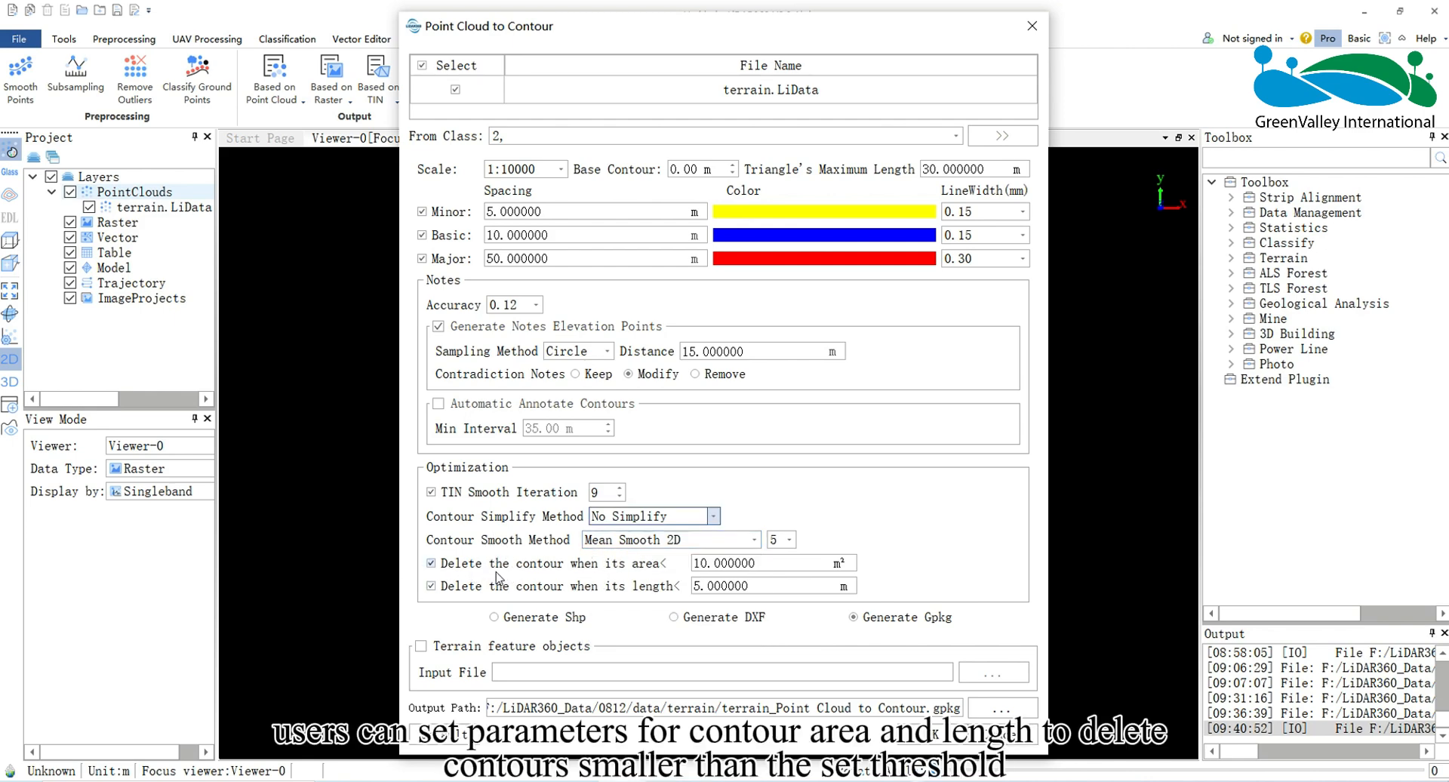
pyautogui.moveTo(507, 595)
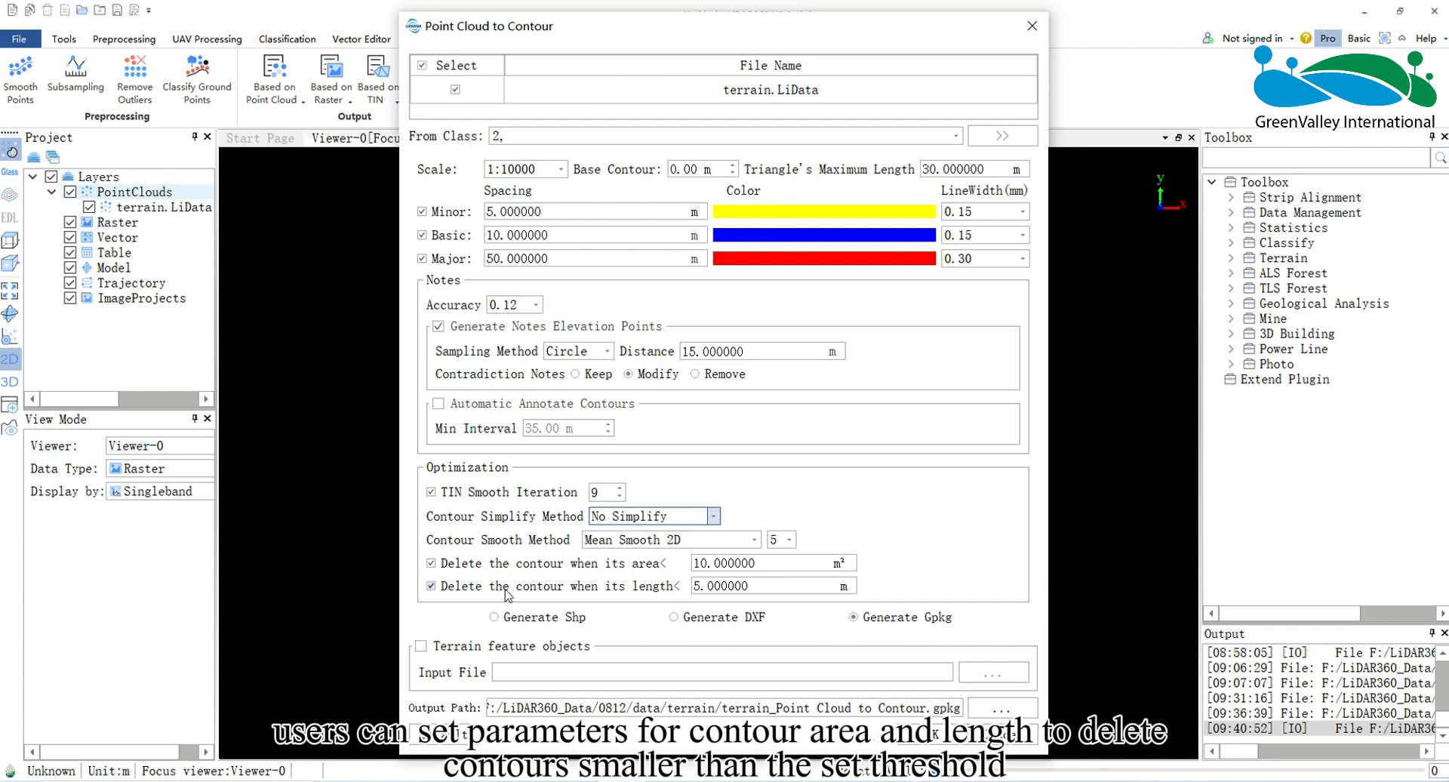
pyautogui.moveTo(656, 592)
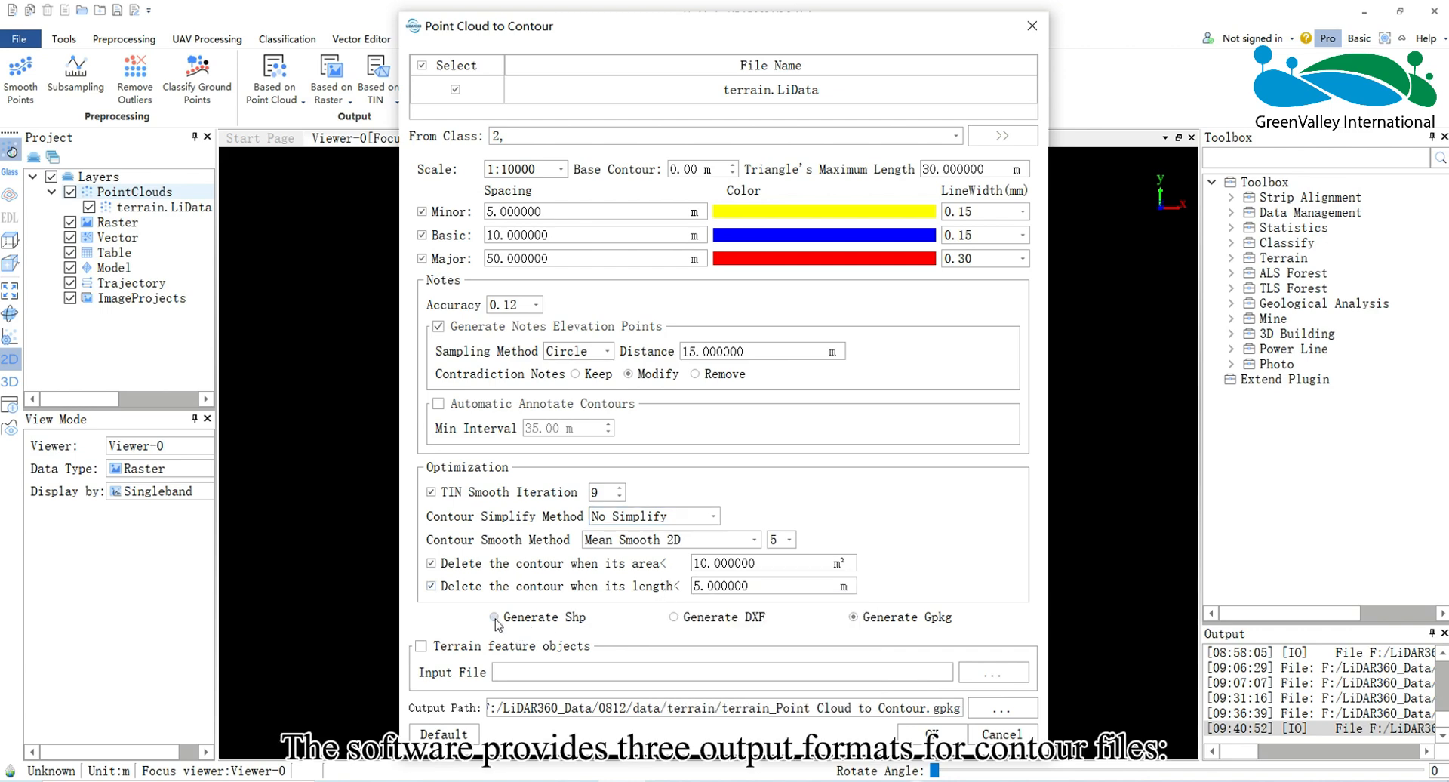
pyautogui.click(674, 618)
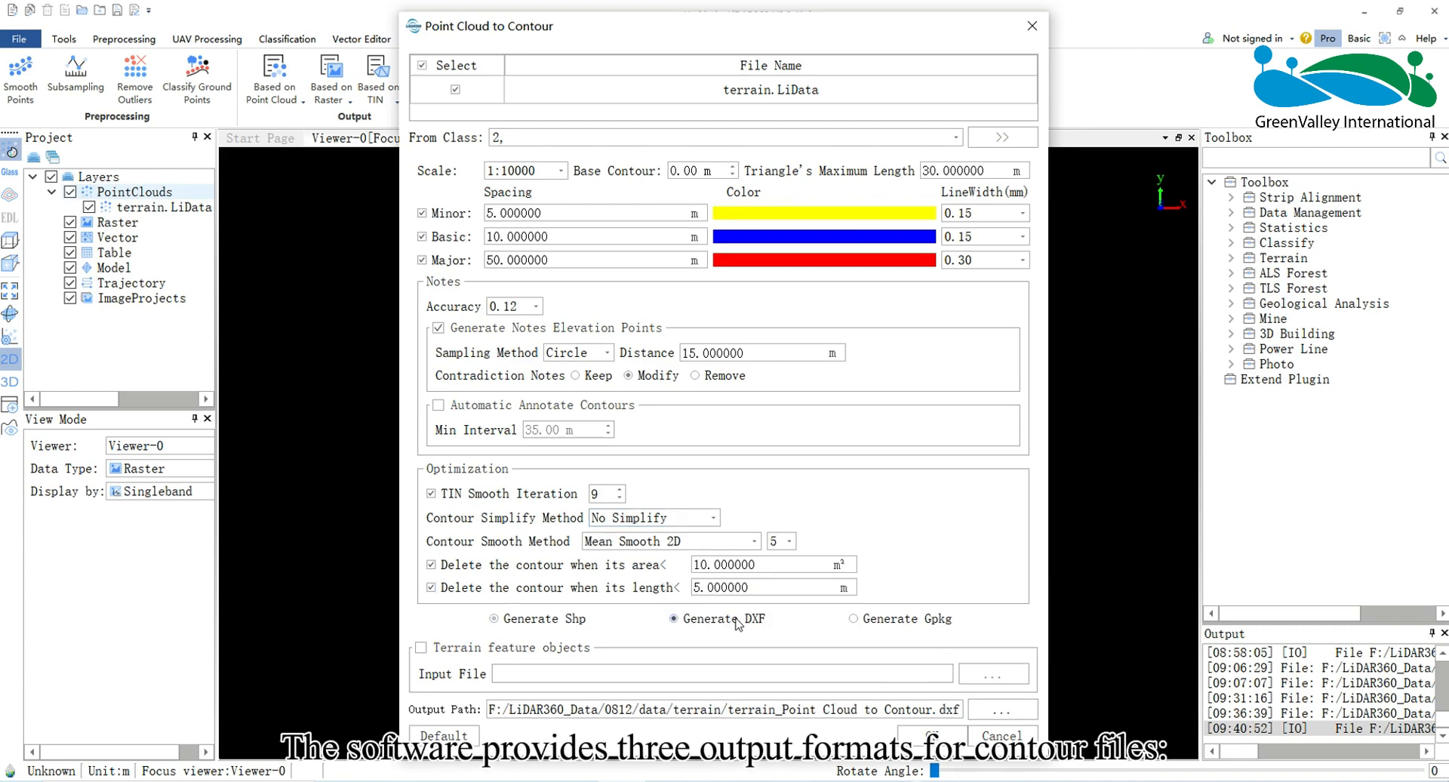
pyautogui.click(853, 619)
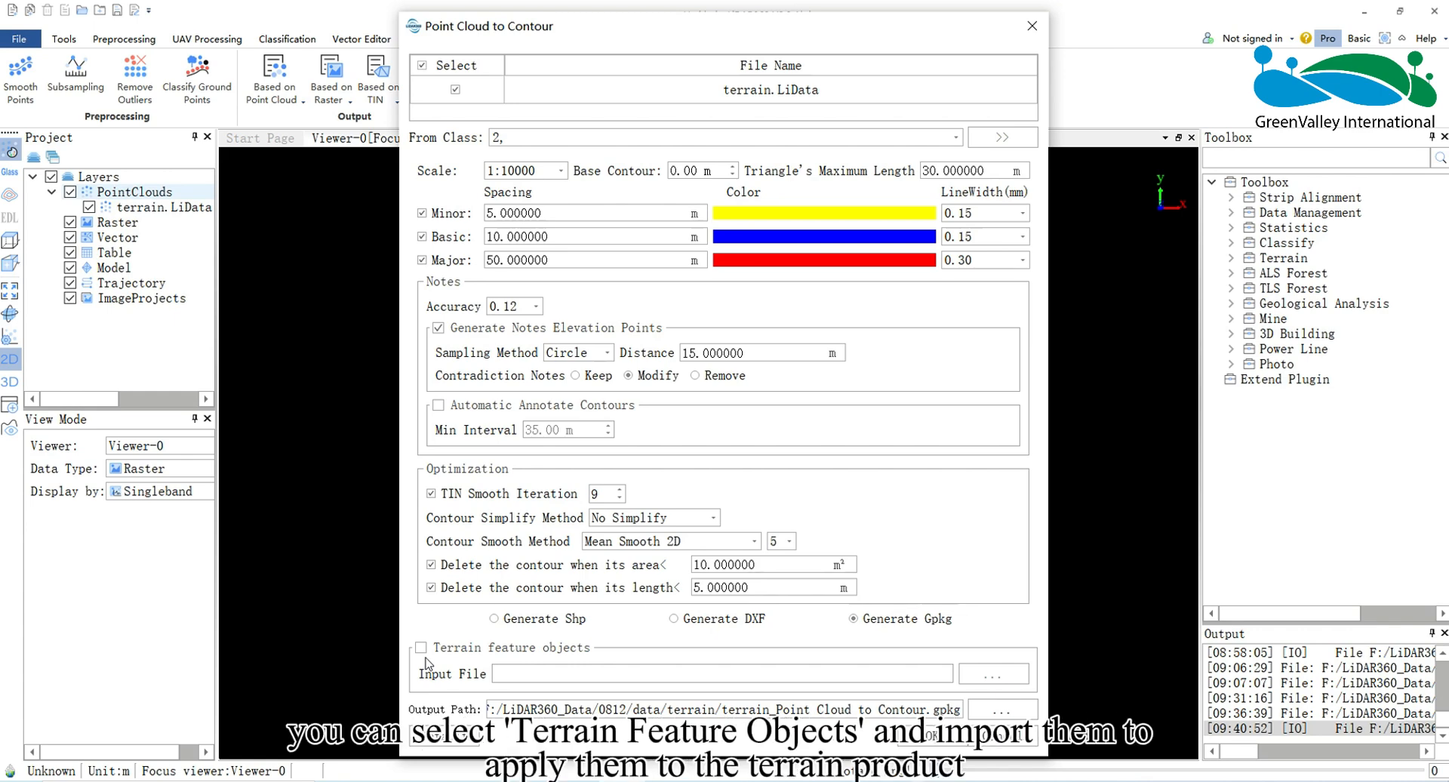
pyautogui.click(421, 648)
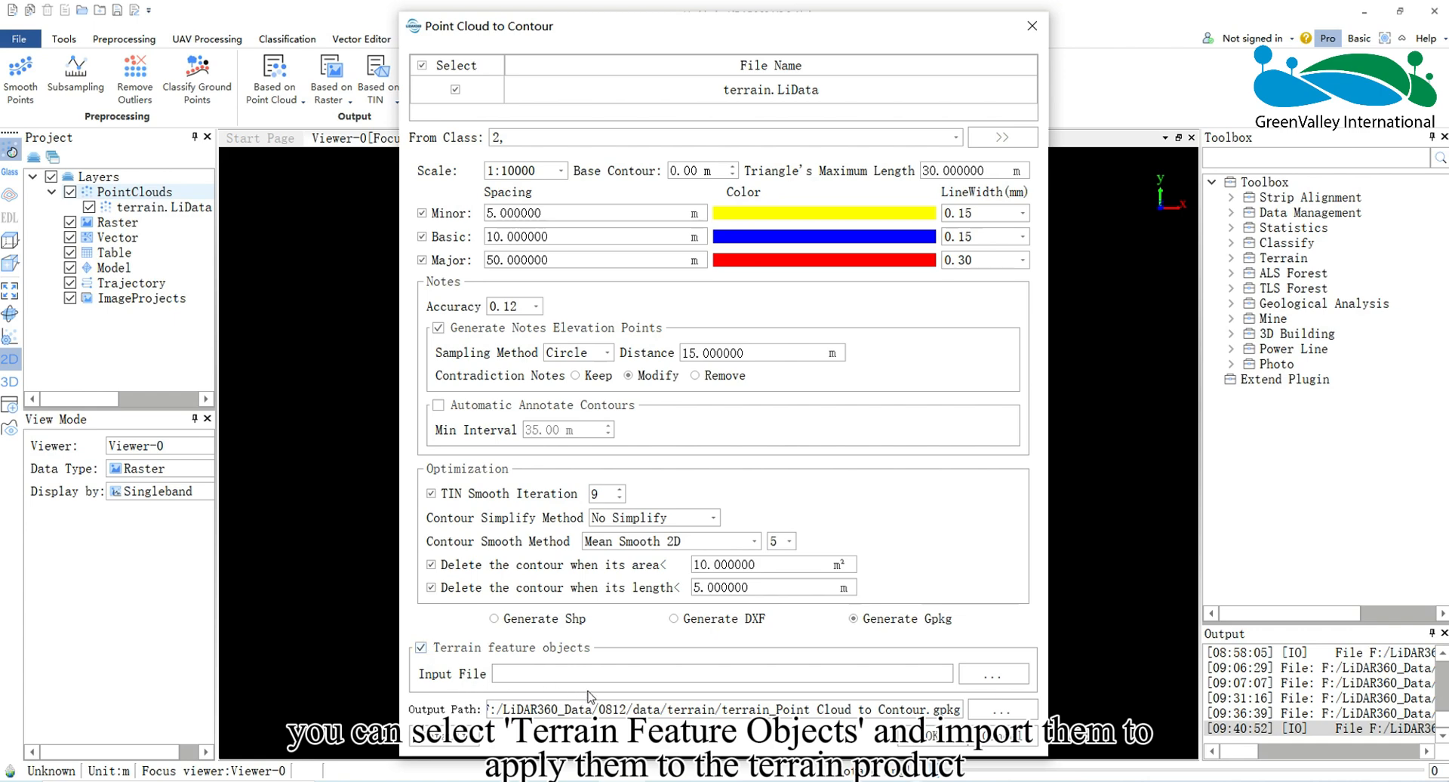
pyautogui.click(421, 647)
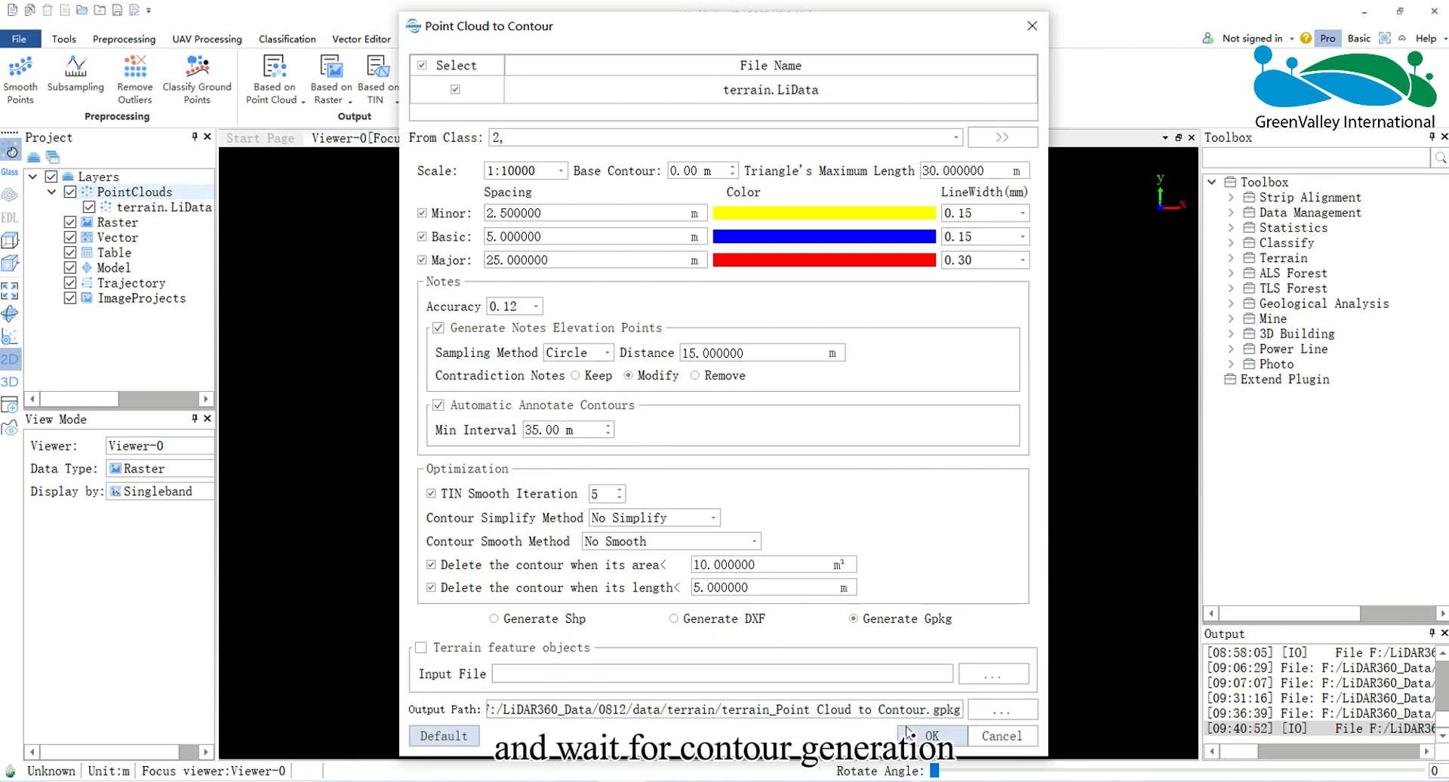
# Run contour generation at 2.5/5/25 m with No Smooth and add the GPKG result to the project
pyautogui.click(931, 735)
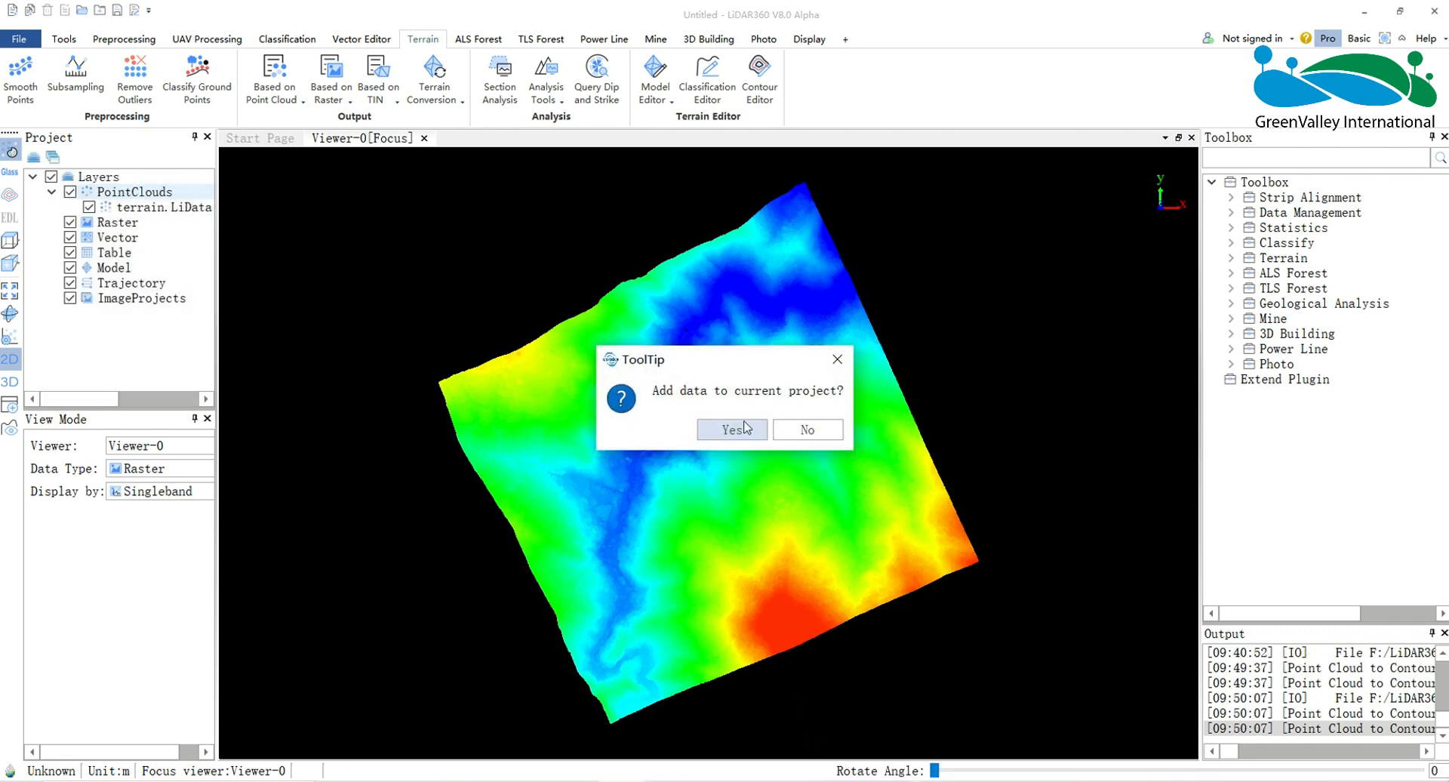
pyautogui.click(730, 429)
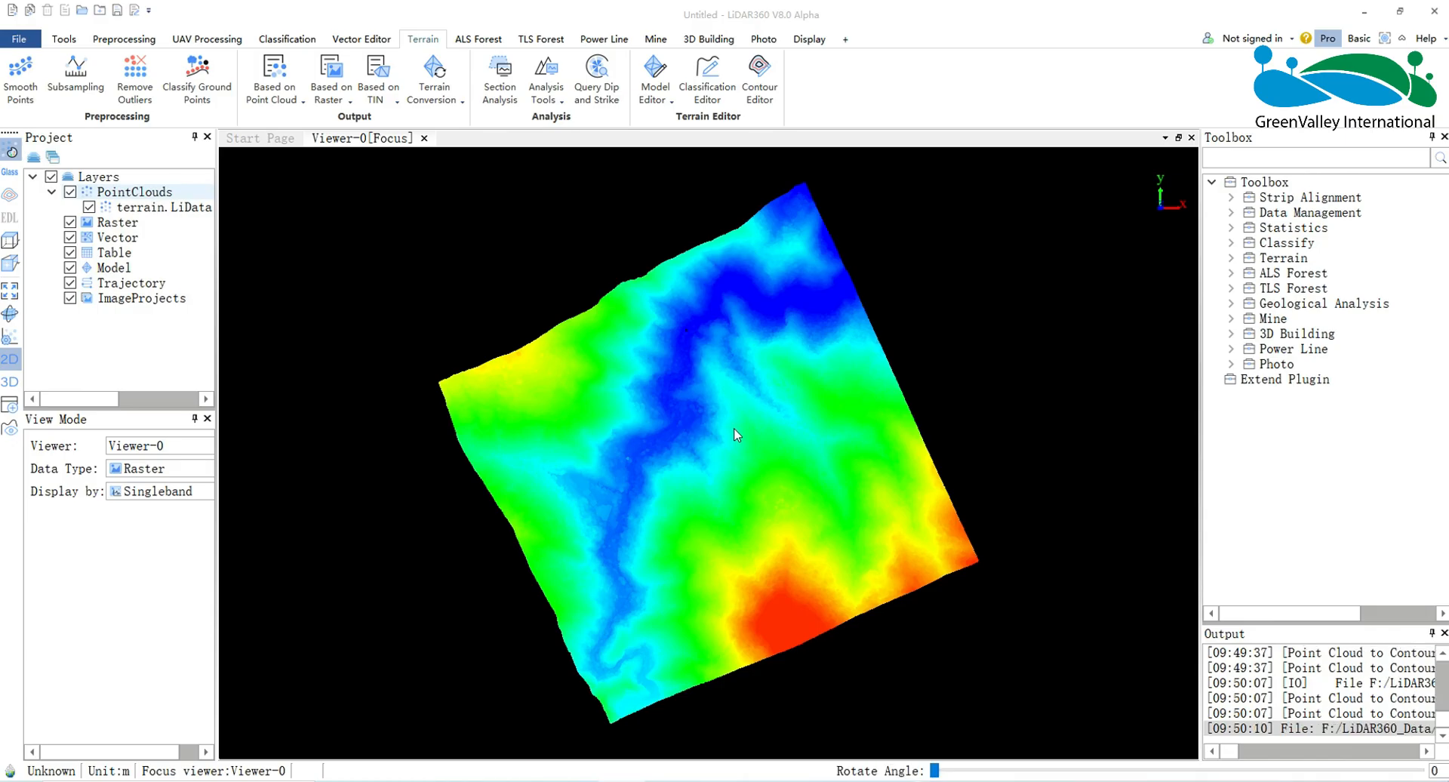